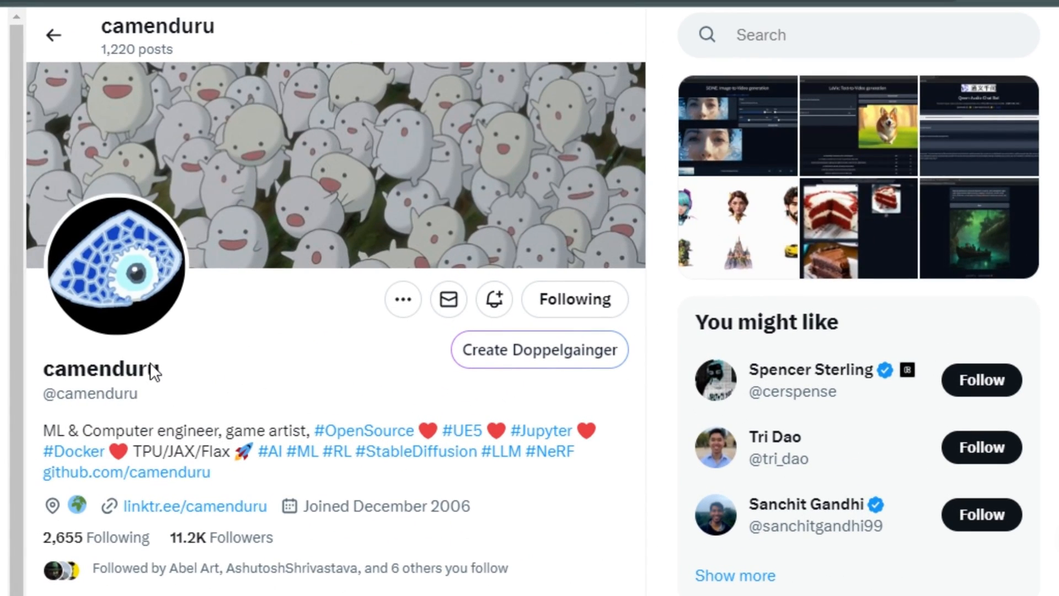
pyautogui.moveTo(300, 407)
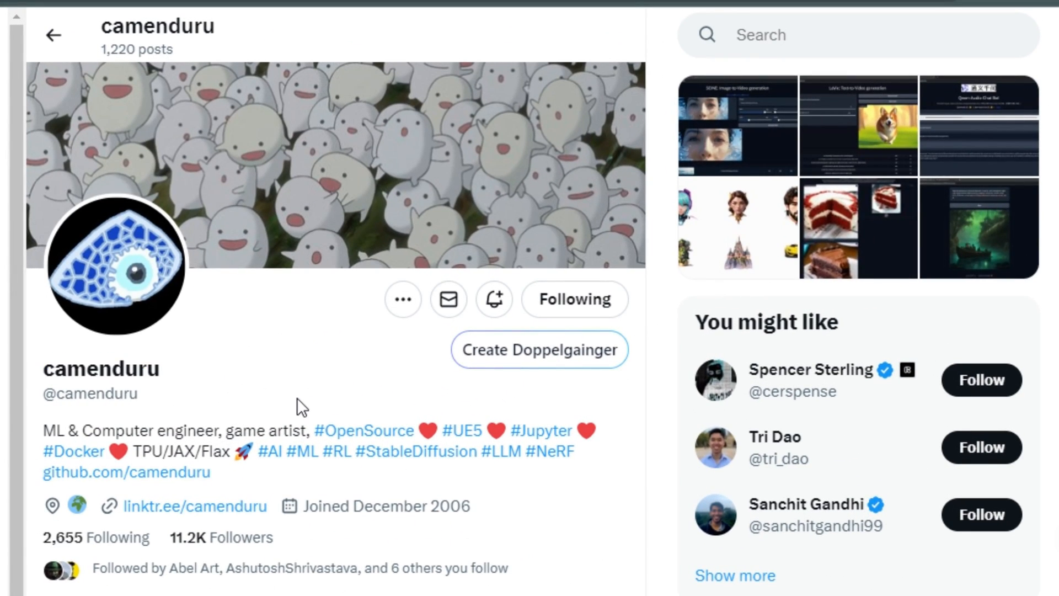
# - Review the Fooocus project page, highlighting that it is offline and open source
pyautogui.scroll(-3)
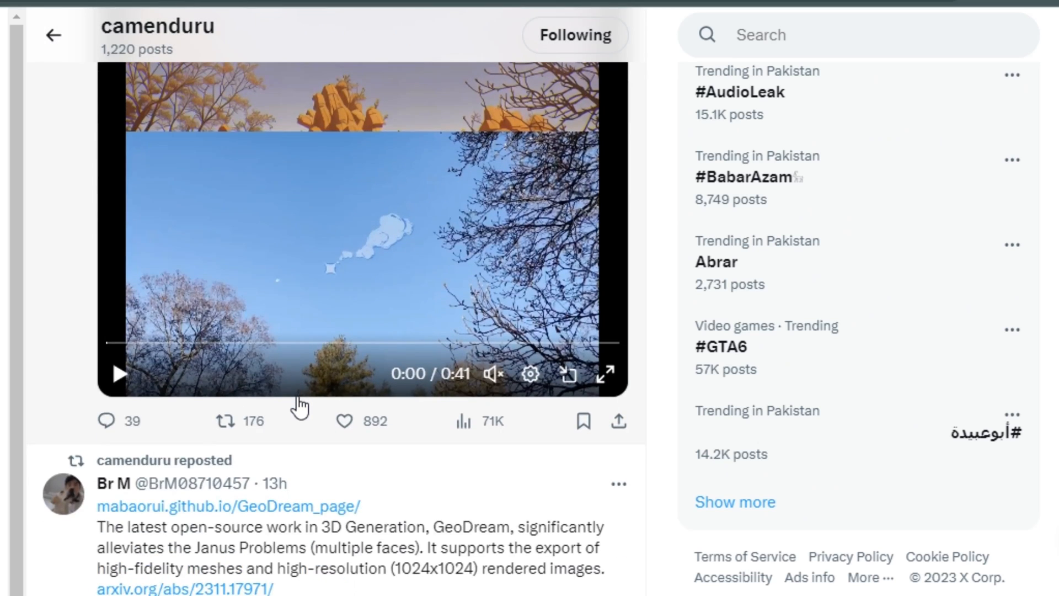
pyautogui.scroll(-3)
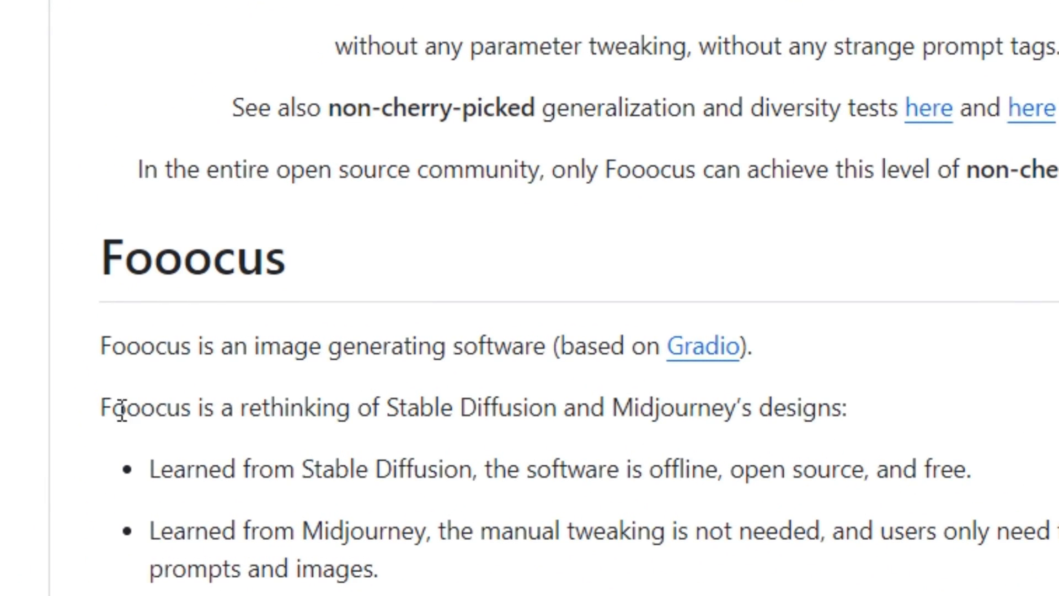
pyautogui.moveTo(101, 408); pyautogui.dragTo(740, 408)
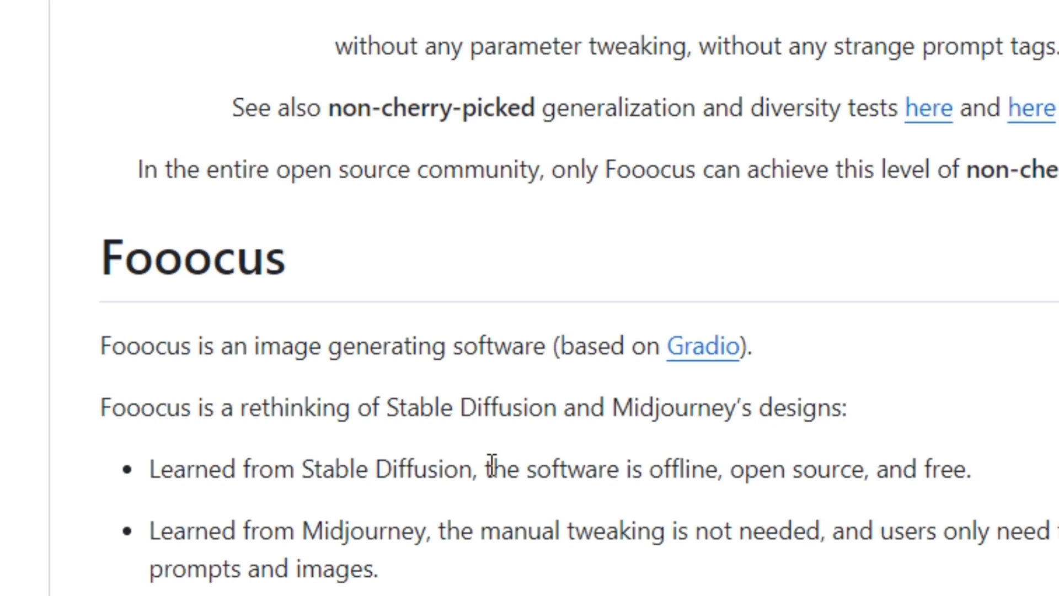
pyautogui.moveTo(483, 469); pyautogui.dragTo(777, 469)
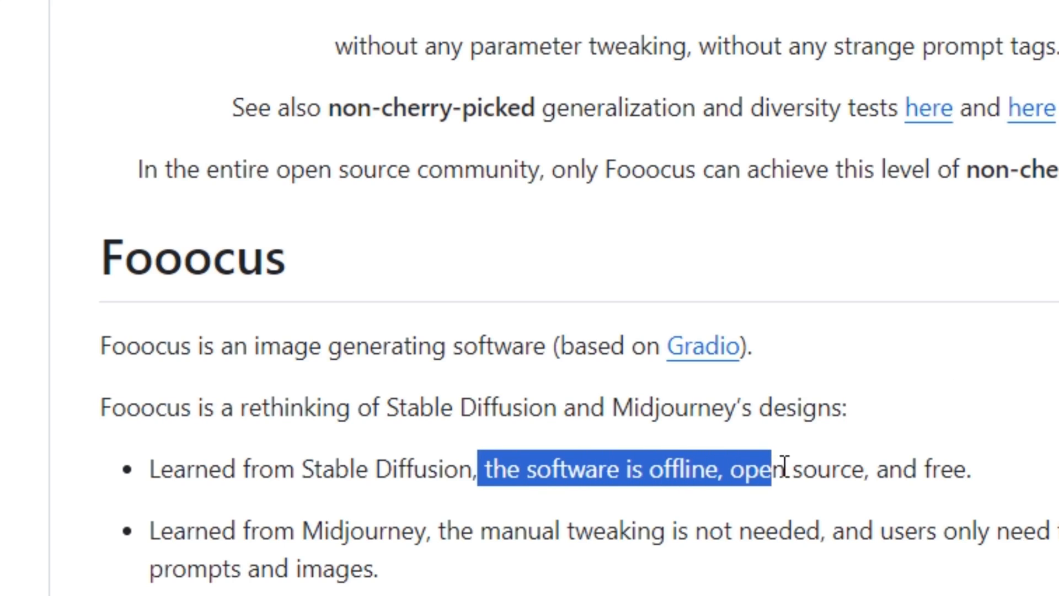
pyautogui.moveTo(777, 470); pyautogui.dragTo(973, 470)
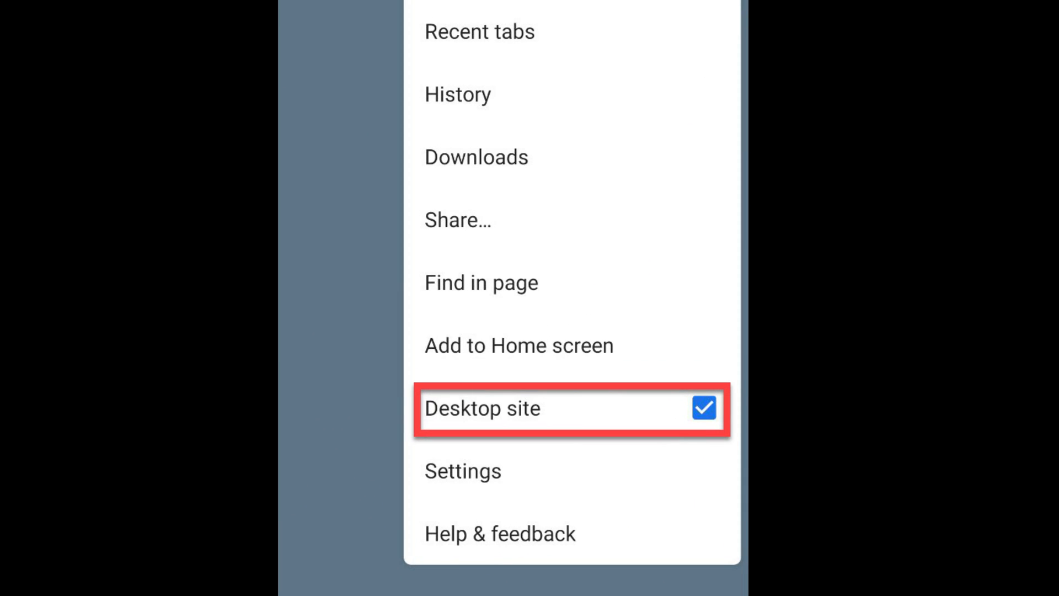
pyautogui.click(482, 408)
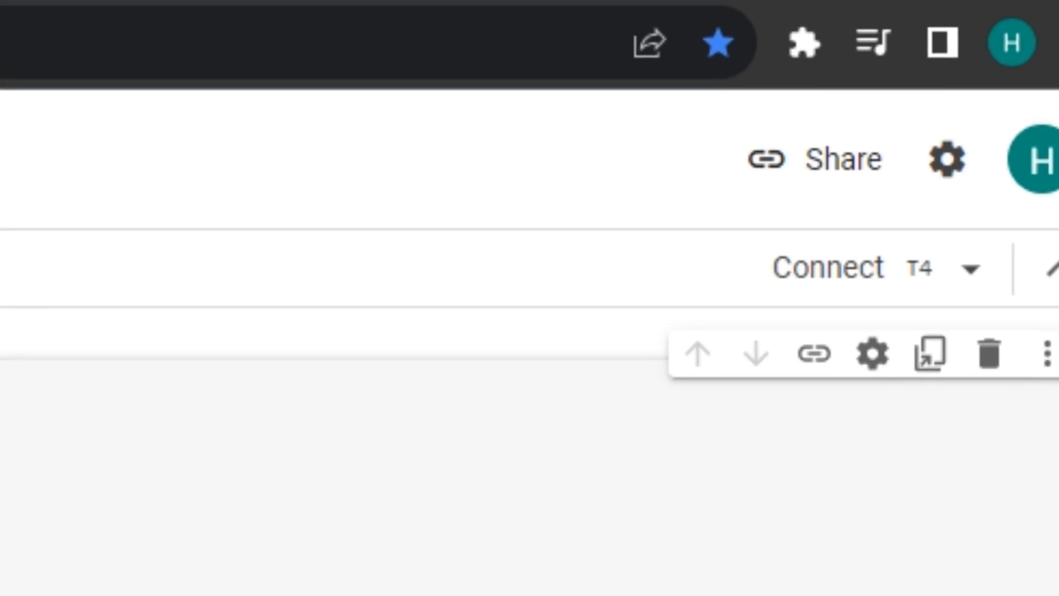
# - Run the fooocus_colab.ipynb cell so it clones the repo and downloads the models
pyautogui.click(821, 266)
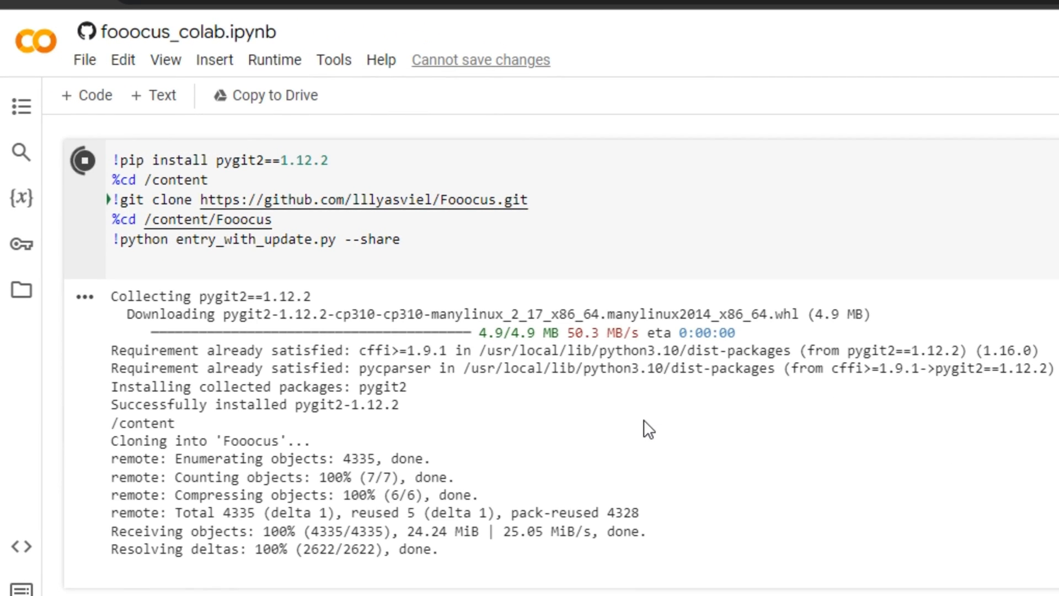
pyautogui.scroll(-3)
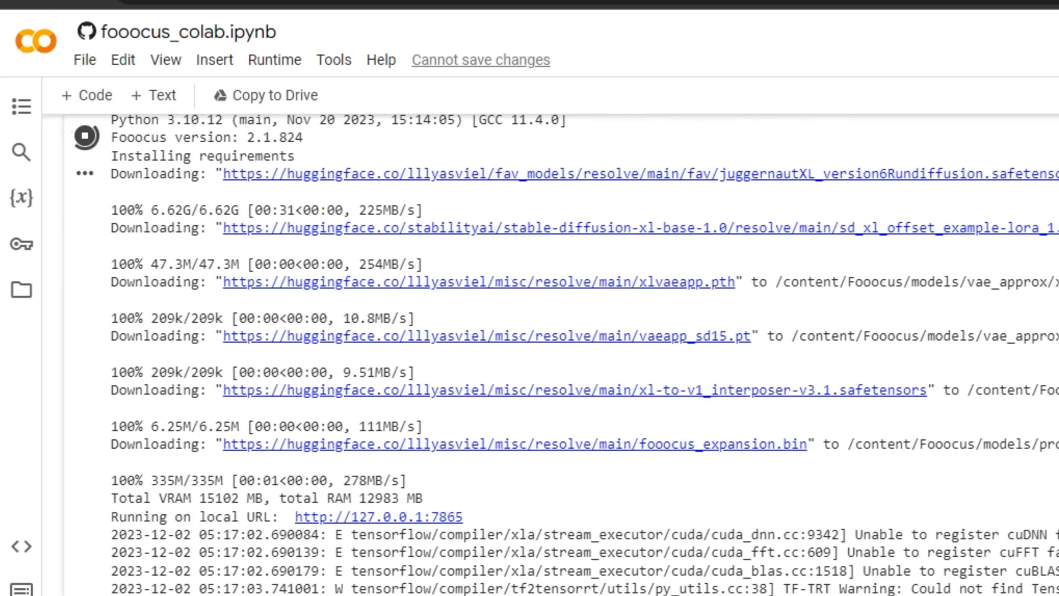
pyautogui.scroll(-3)
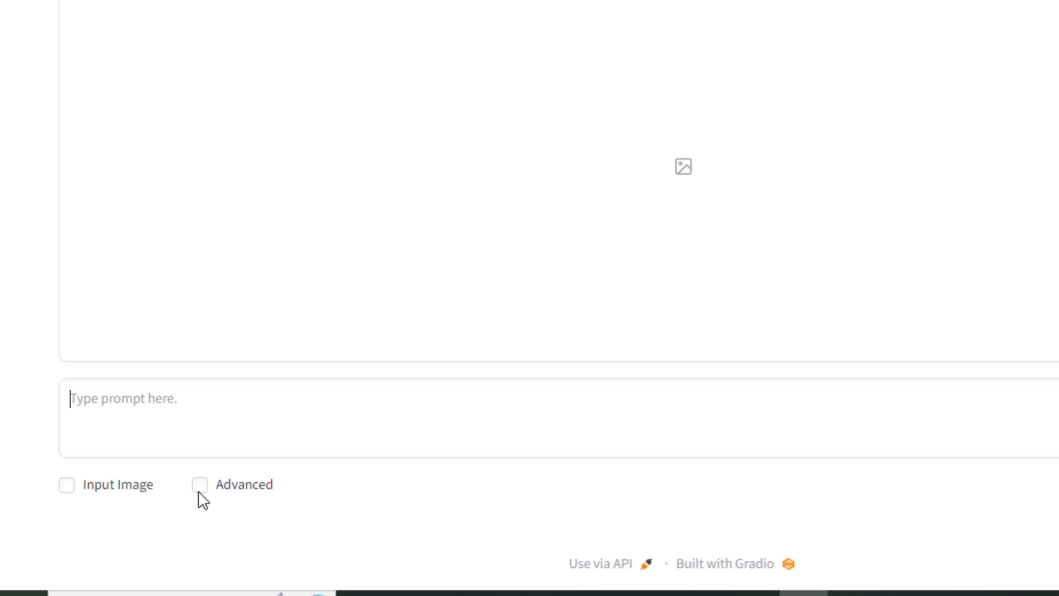
# - Enable the Advanced settings panel and keep performance on Speed after trying Quality
pyautogui.click(185, 484)
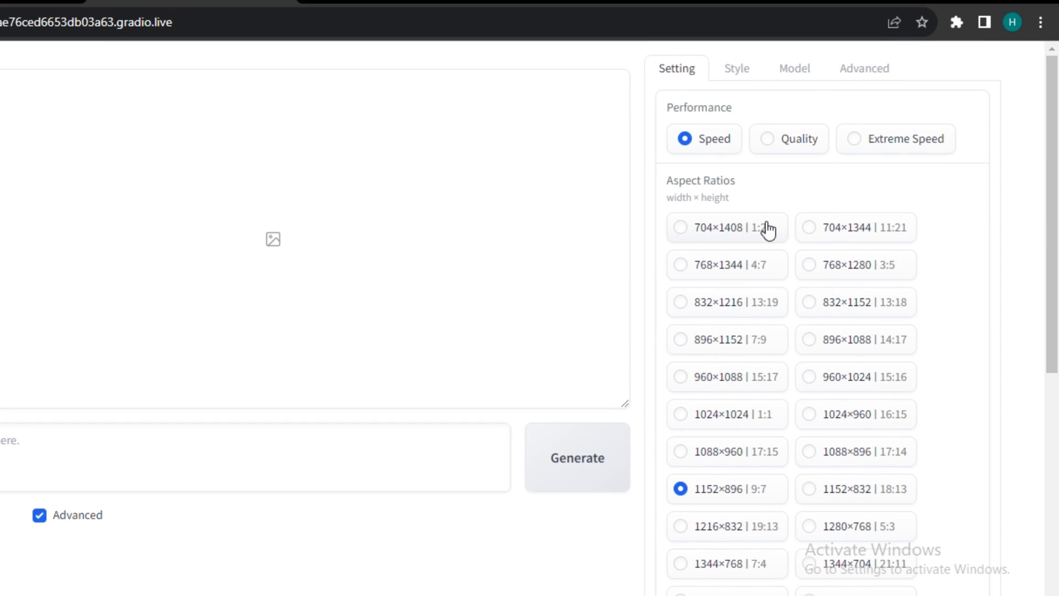
pyautogui.scroll(-3)
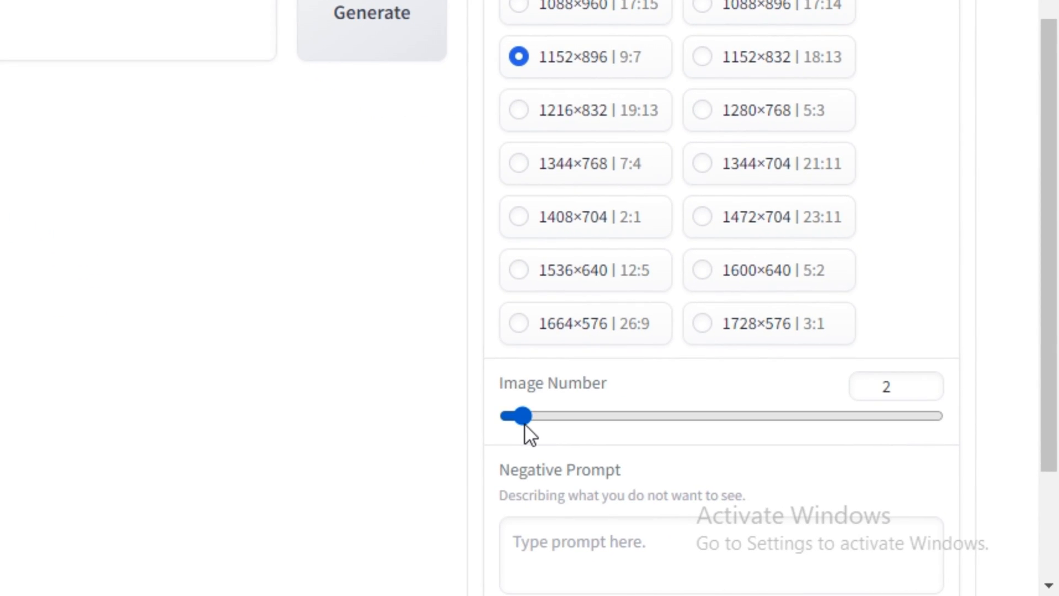
pyautogui.scroll(-3)
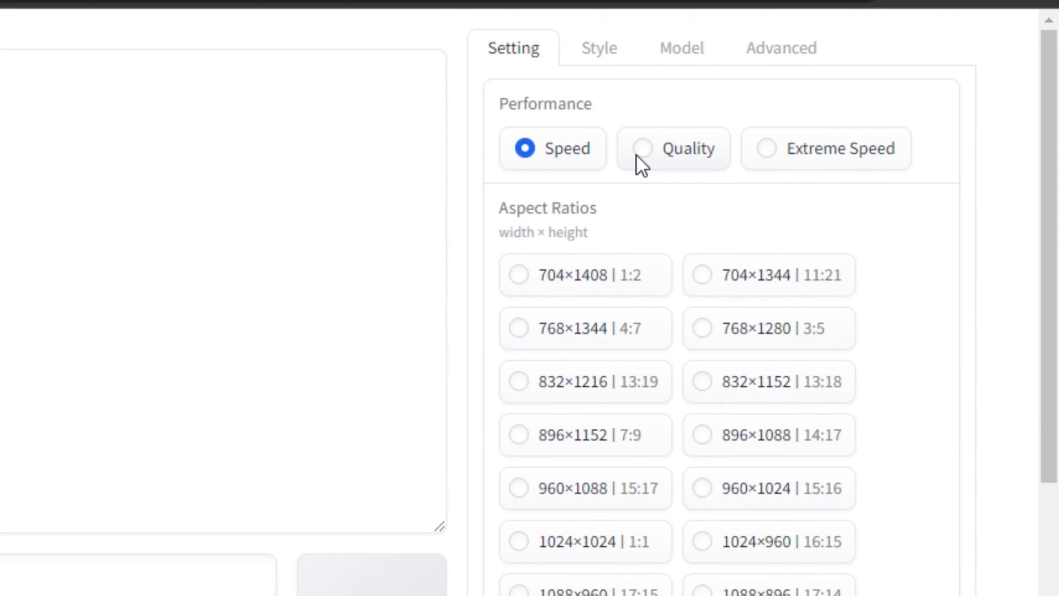
pyautogui.click(642, 148)
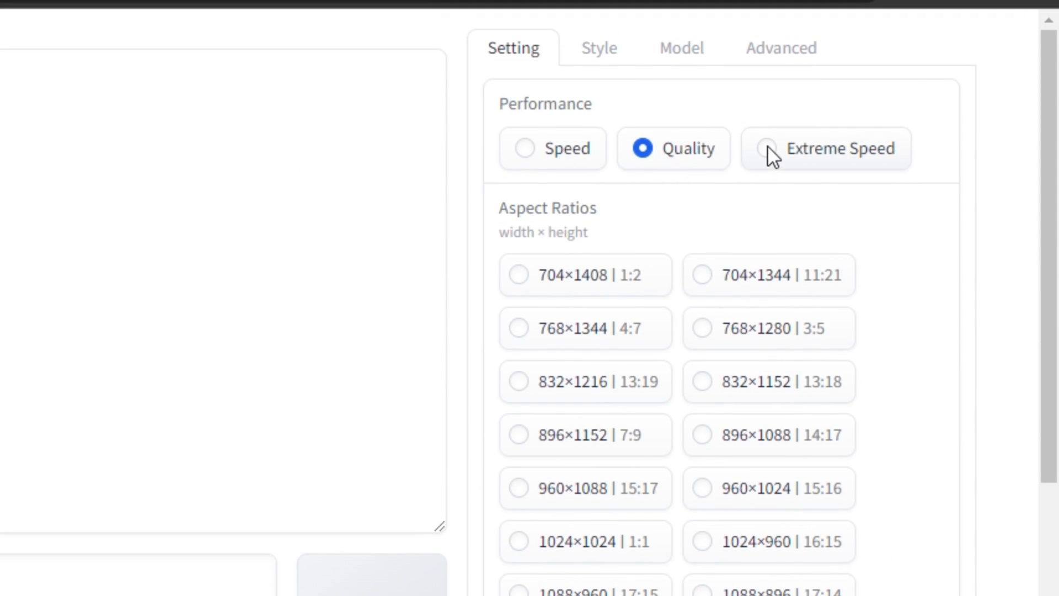
pyautogui.click(553, 148)
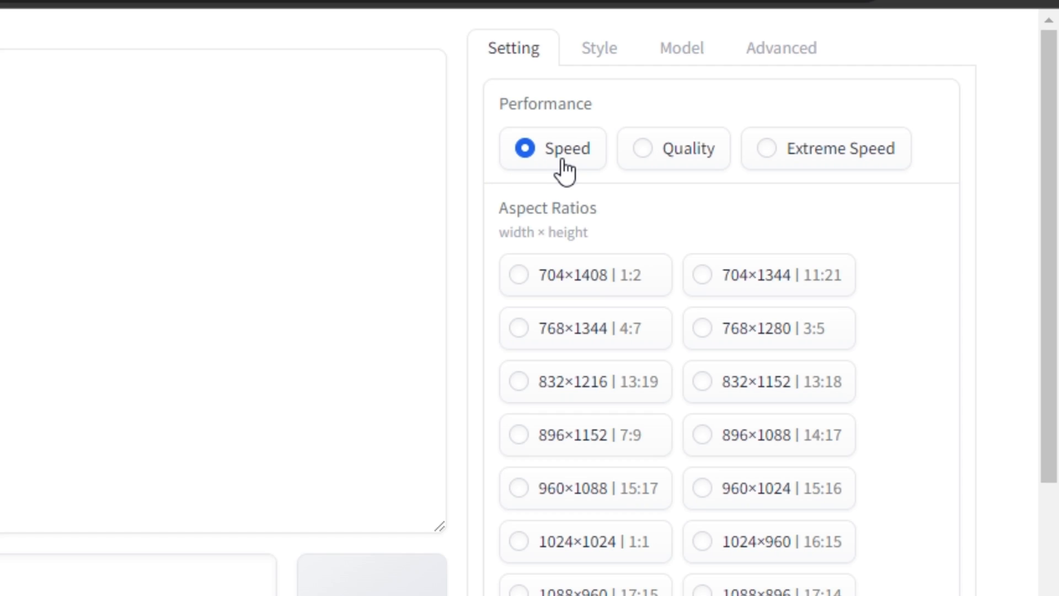
# - Browse the Style list, keeping Fooocus V2, Fooocus Enhance and Fooocus Sharp checked
pyautogui.click(598, 47)
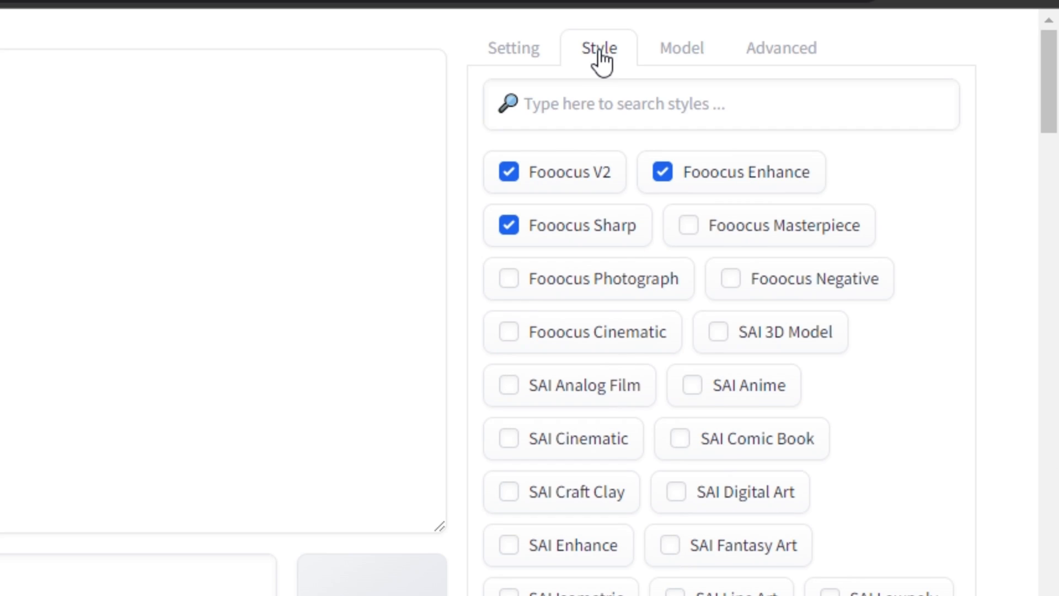
pyautogui.moveTo(606, 182)
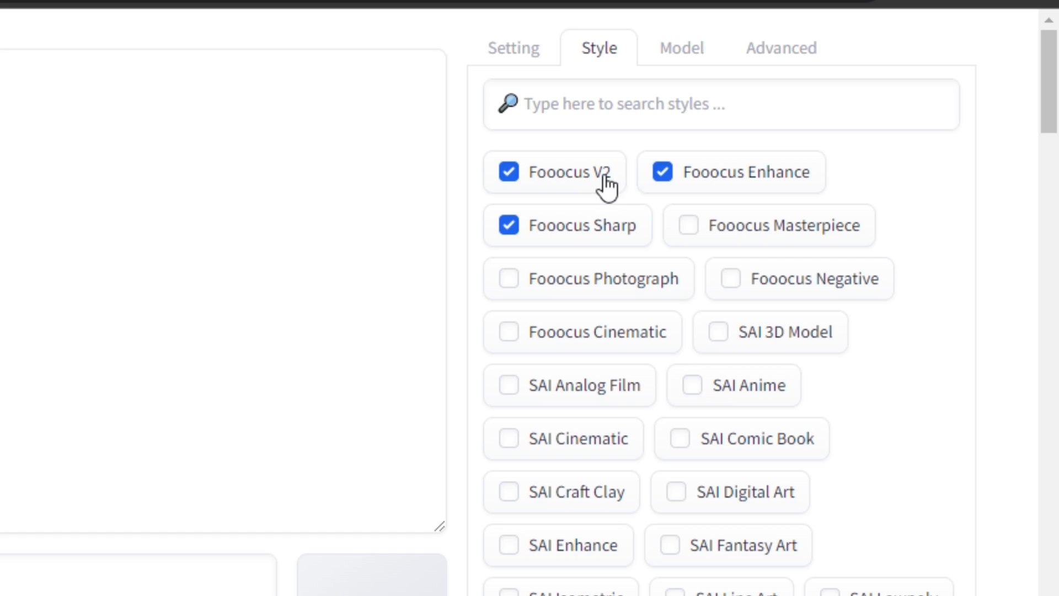
pyautogui.moveTo(556, 194)
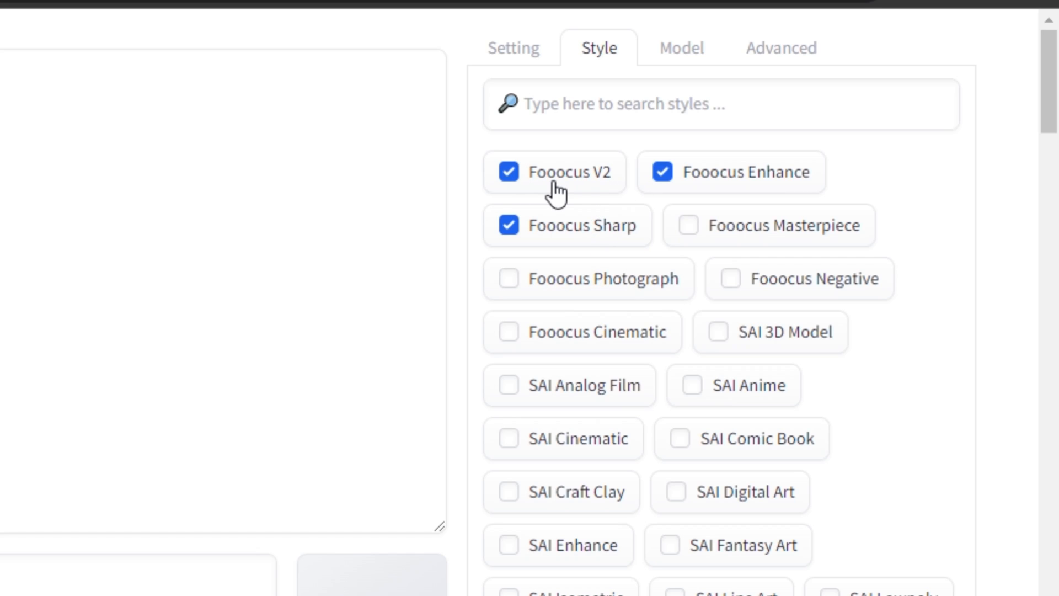
pyautogui.moveTo(780, 197)
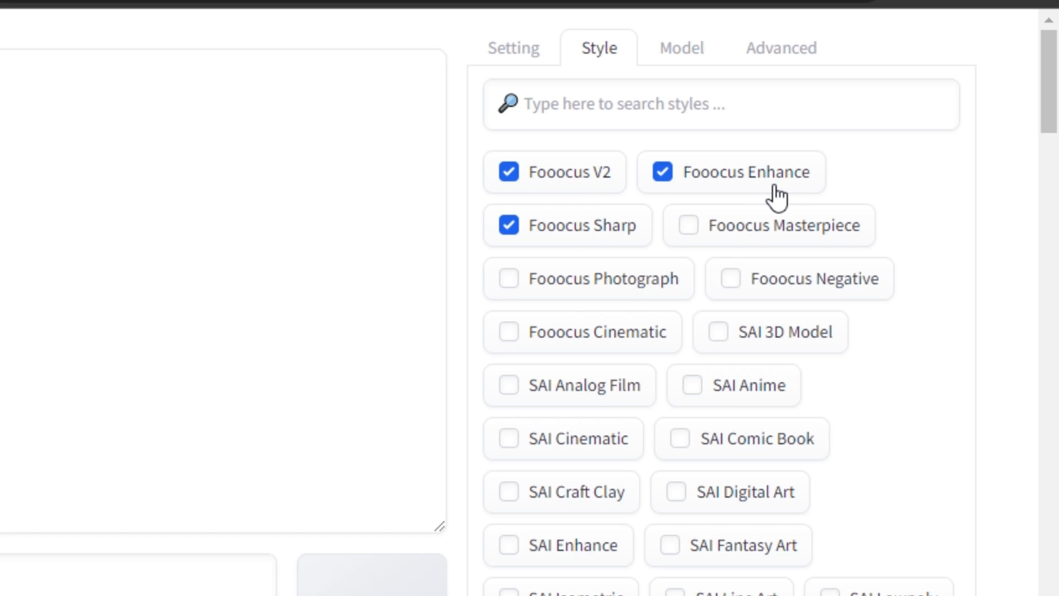
pyautogui.scroll(-3)
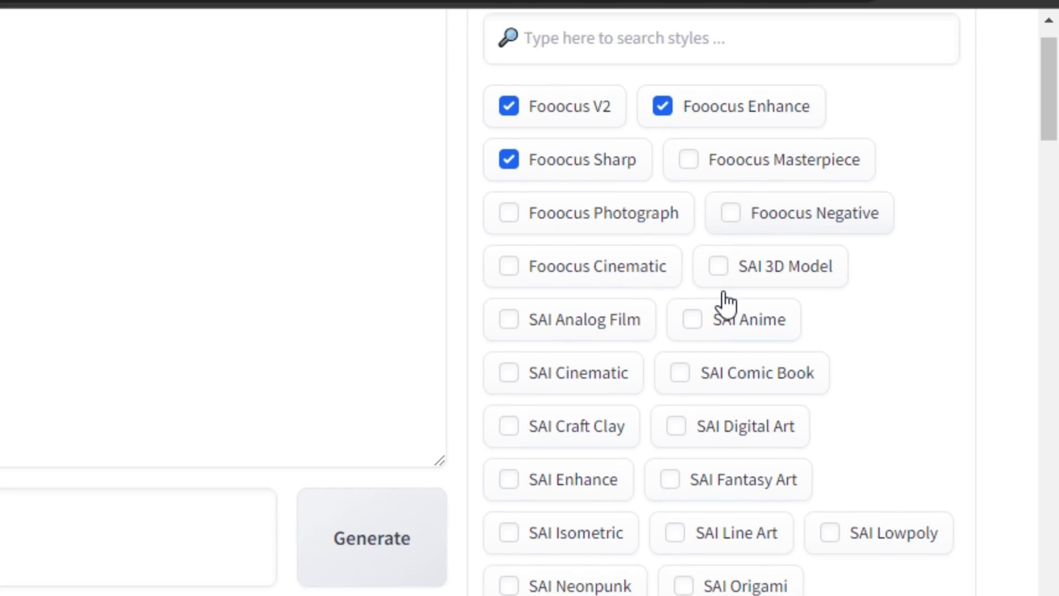
pyautogui.scroll(-3)
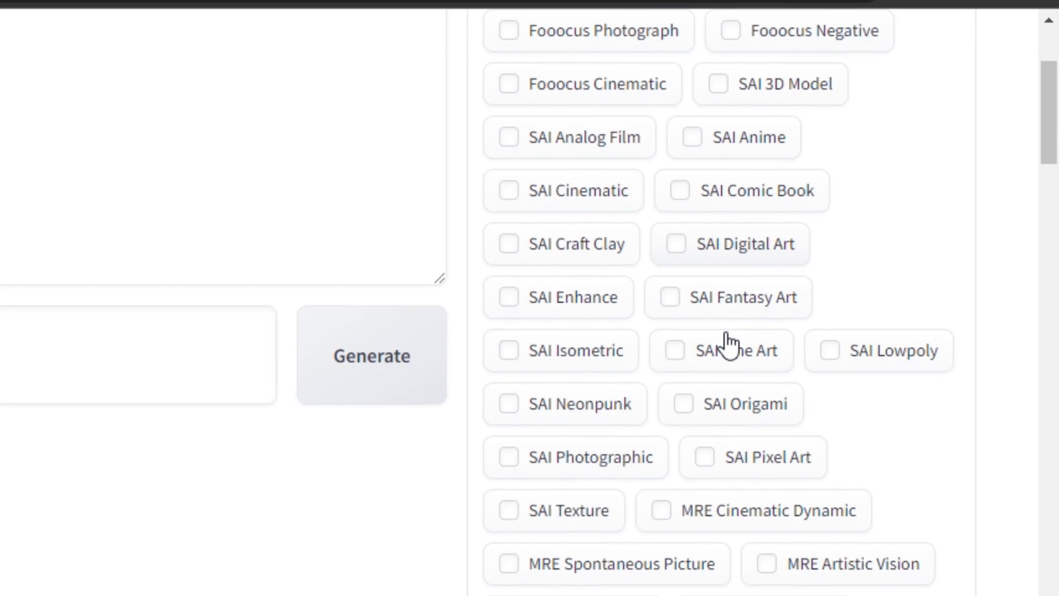
pyautogui.scroll(-3)
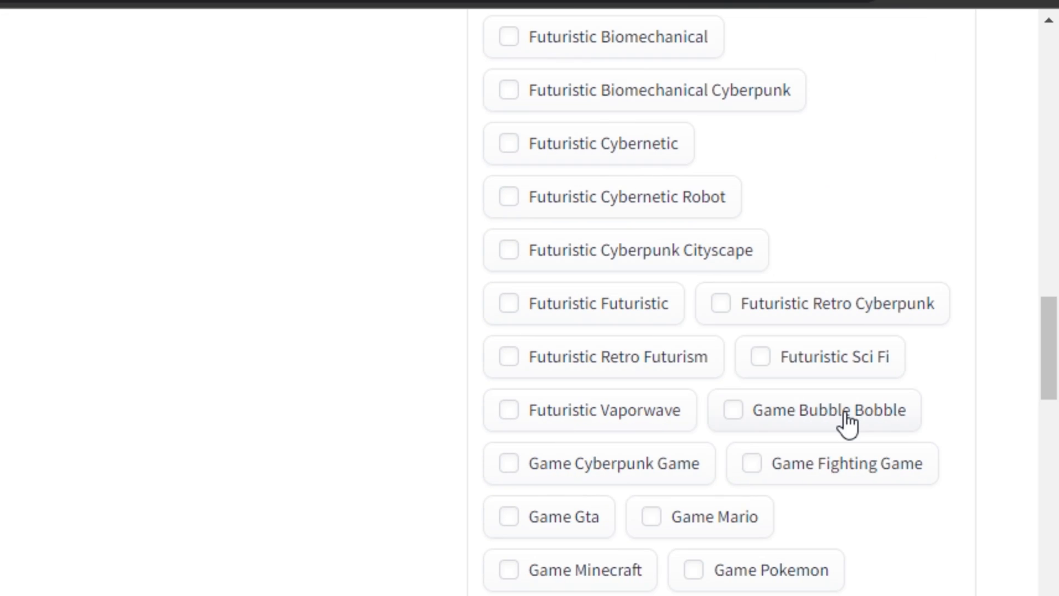
pyautogui.scroll(-3)
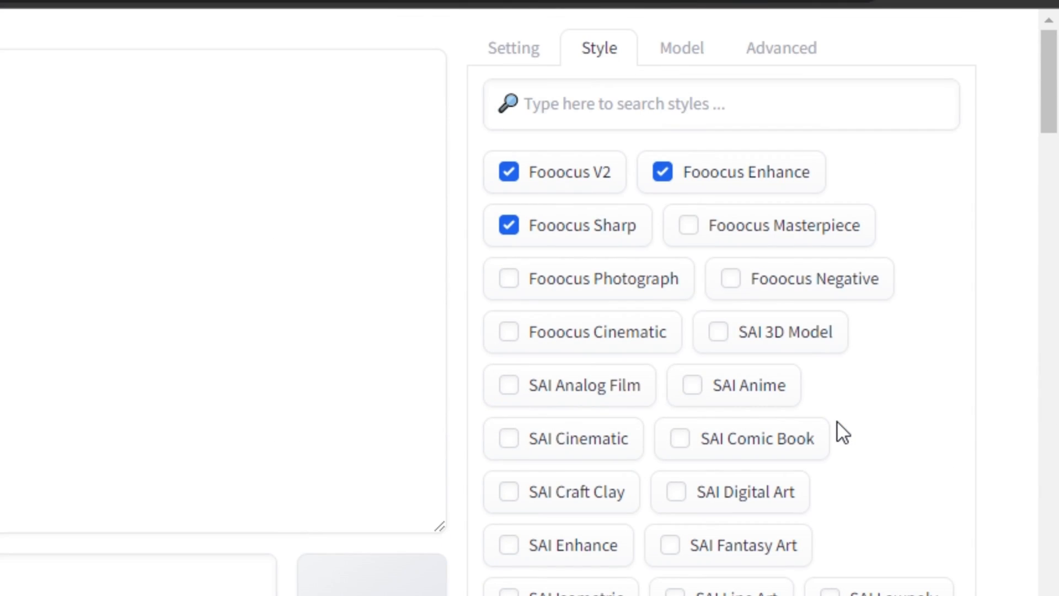
pyautogui.click(508, 172)
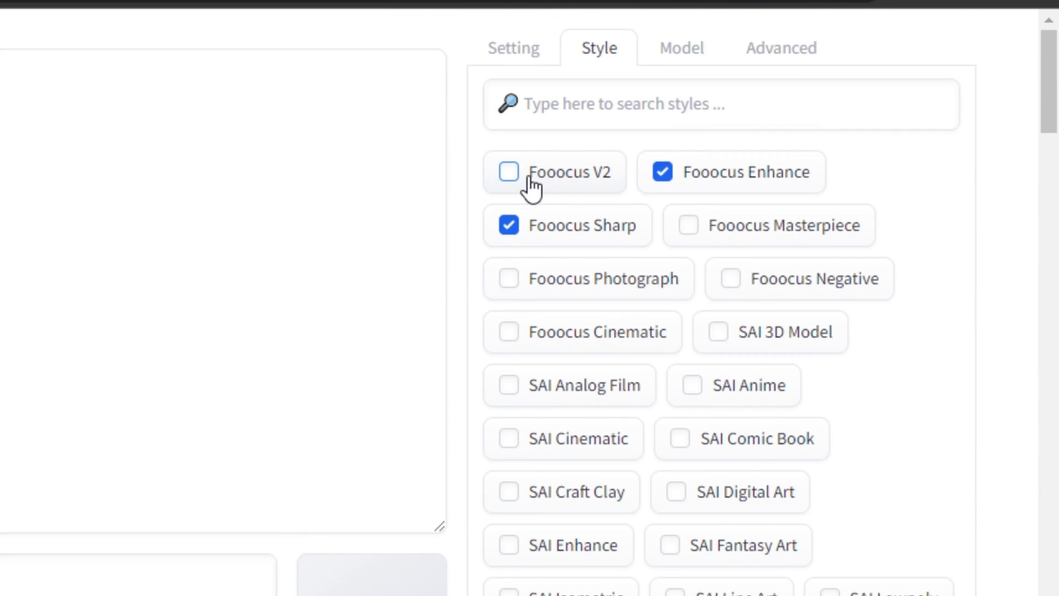
pyautogui.click(508, 172)
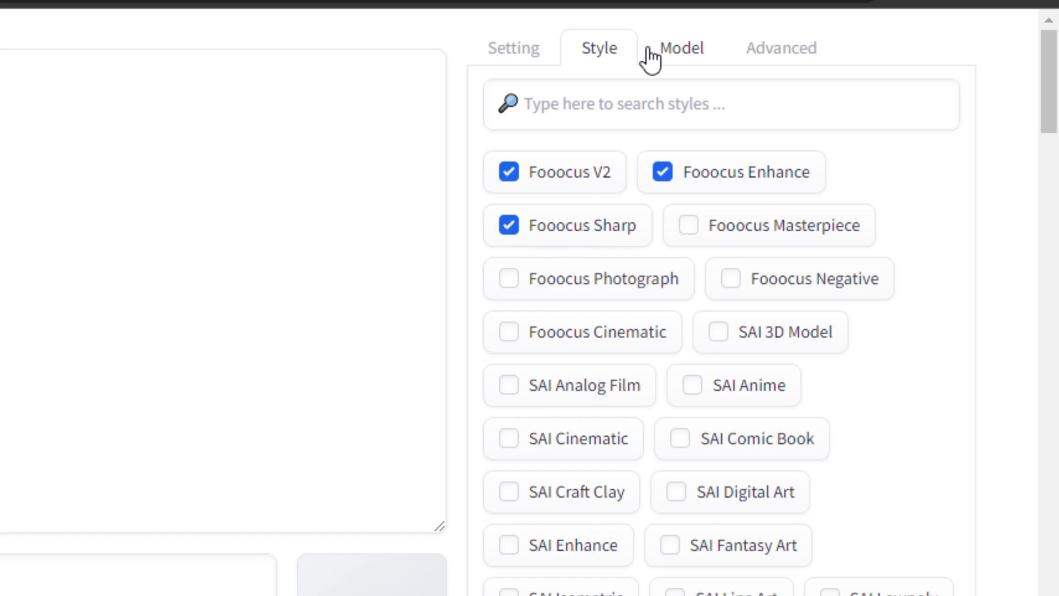
# - Review the Juggernaut XL base model, offset LoRA, guidance scale 4 and sharpness 2
pyautogui.click(681, 47)
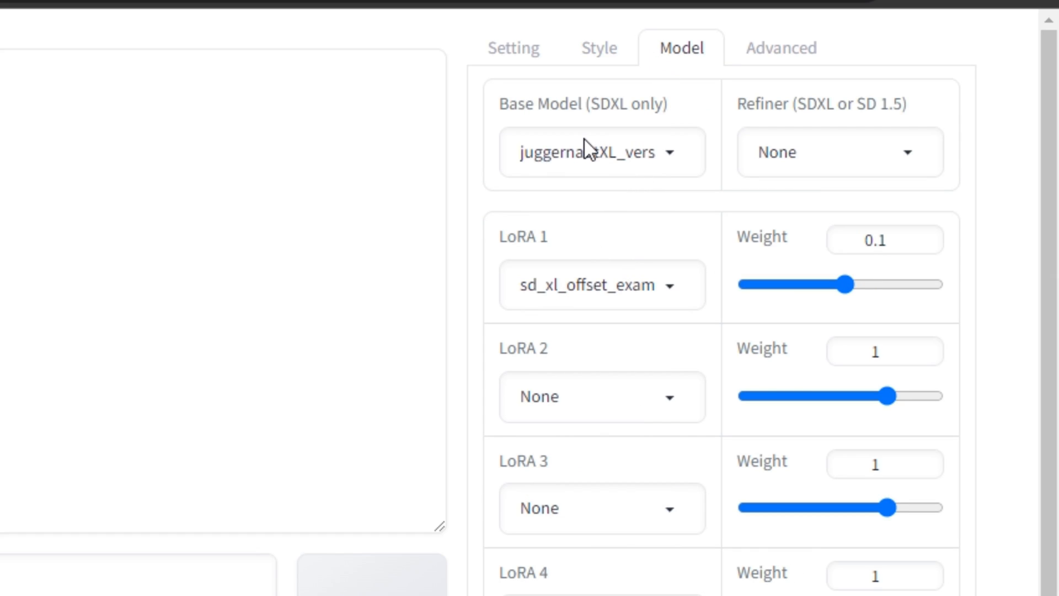
pyautogui.click(601, 151)
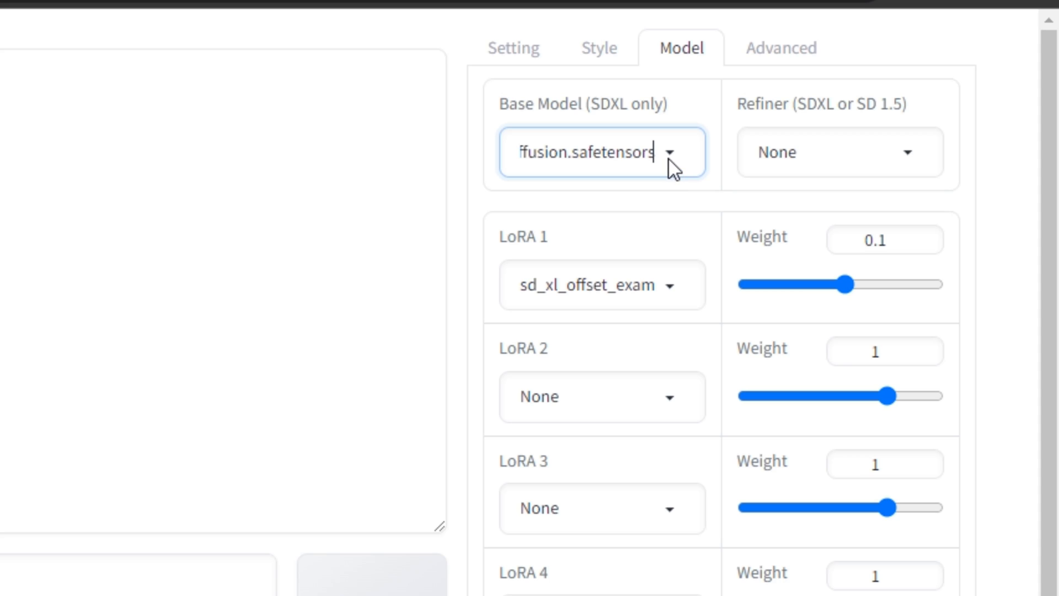
pyautogui.moveTo(515, 97)
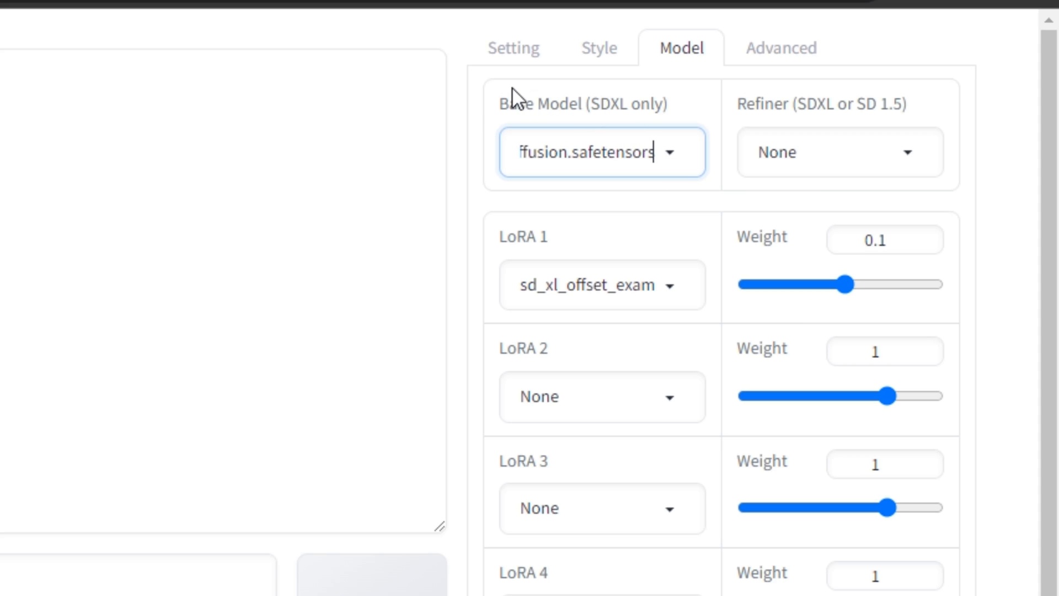
pyautogui.moveTo(517, 102)
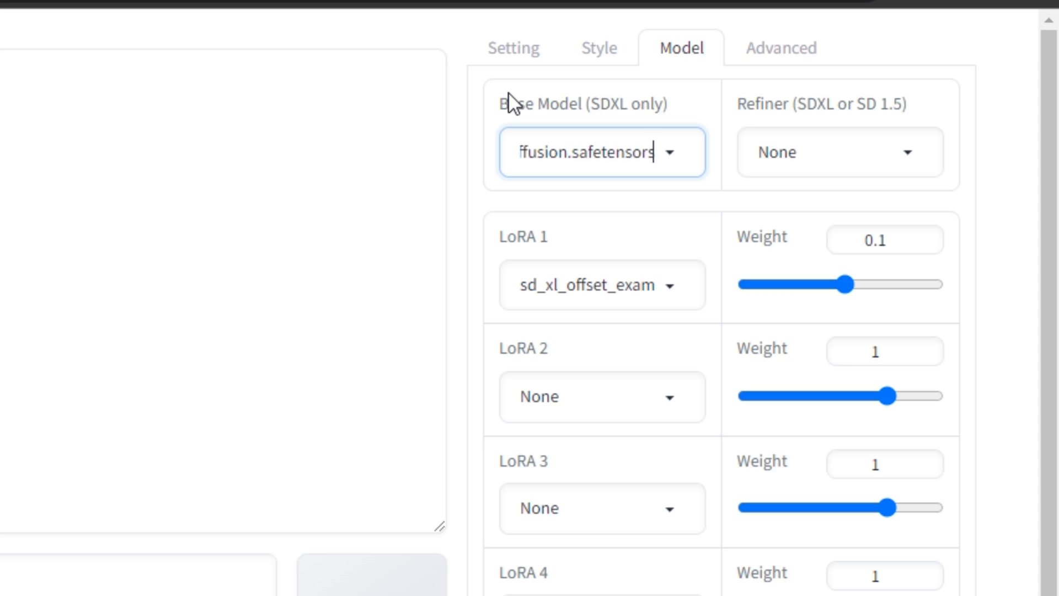
pyautogui.click(781, 48)
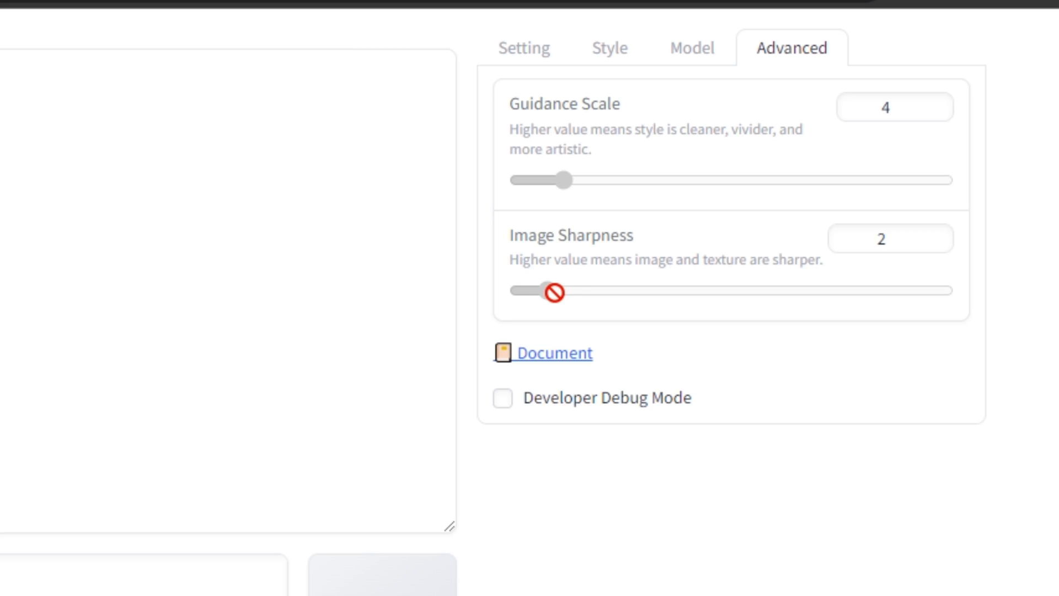
# - Select the square 1024×1024 | 1:1 aspect ratio in the Setting panel
pyautogui.click(522, 47)
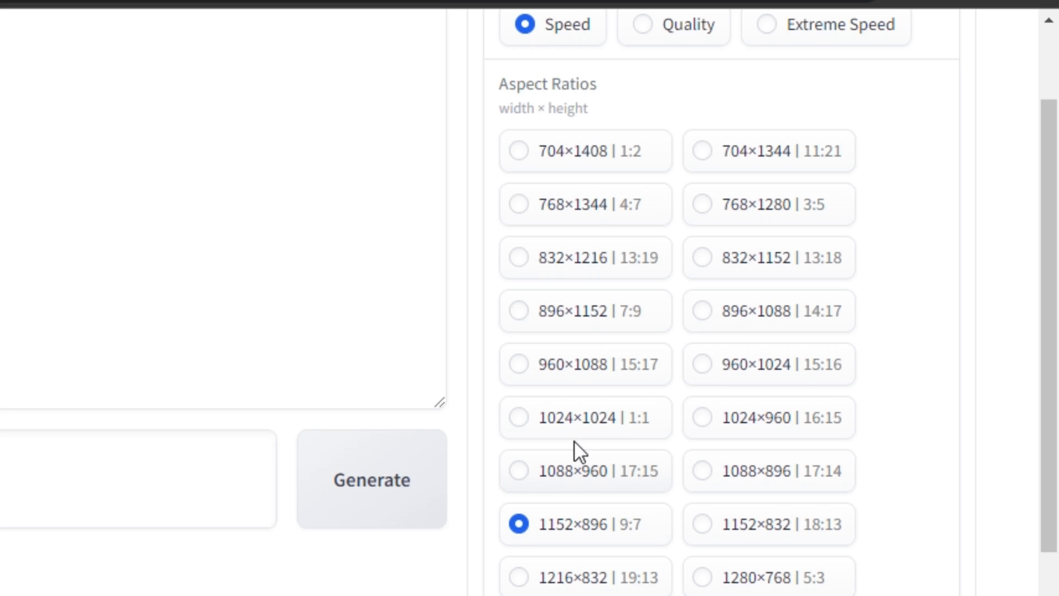
pyautogui.click(519, 417)
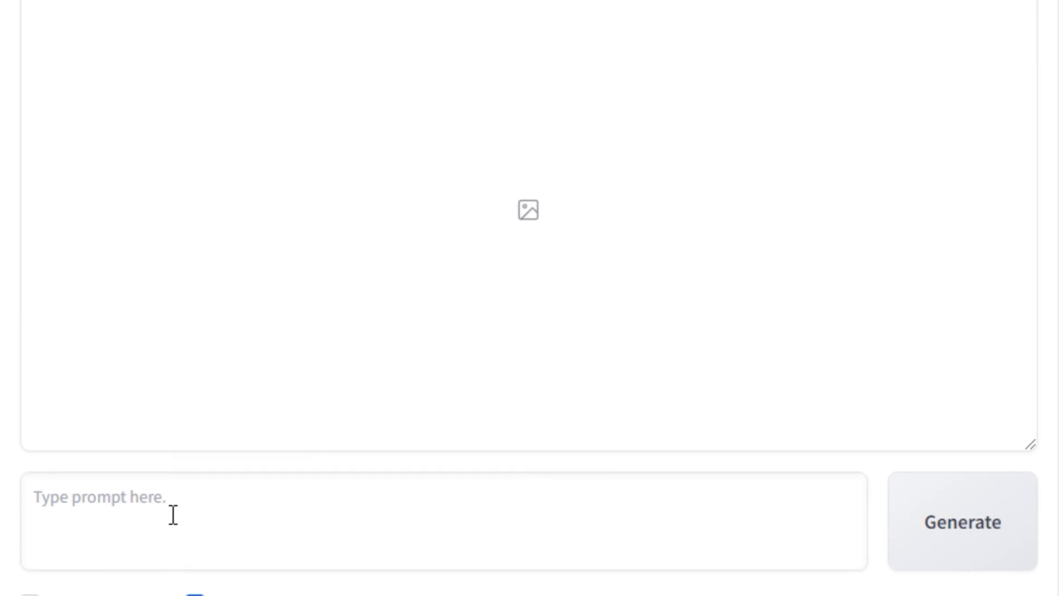
# - Generate a realistic portrait of a pink-haired woman with slightly faded roots
pyautogui.write('realistic portrait photo of beautiful woman with pink hair, hair roots slightly faded, spanish, influencer, light freckles, brown eyes, no makeup, instagram')
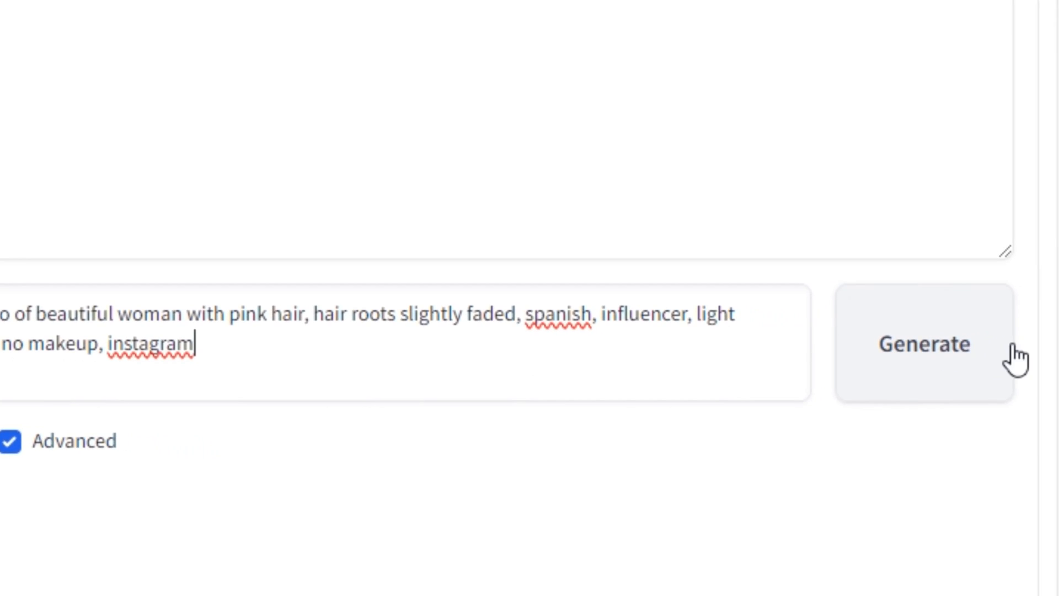
pyautogui.click(923, 345)
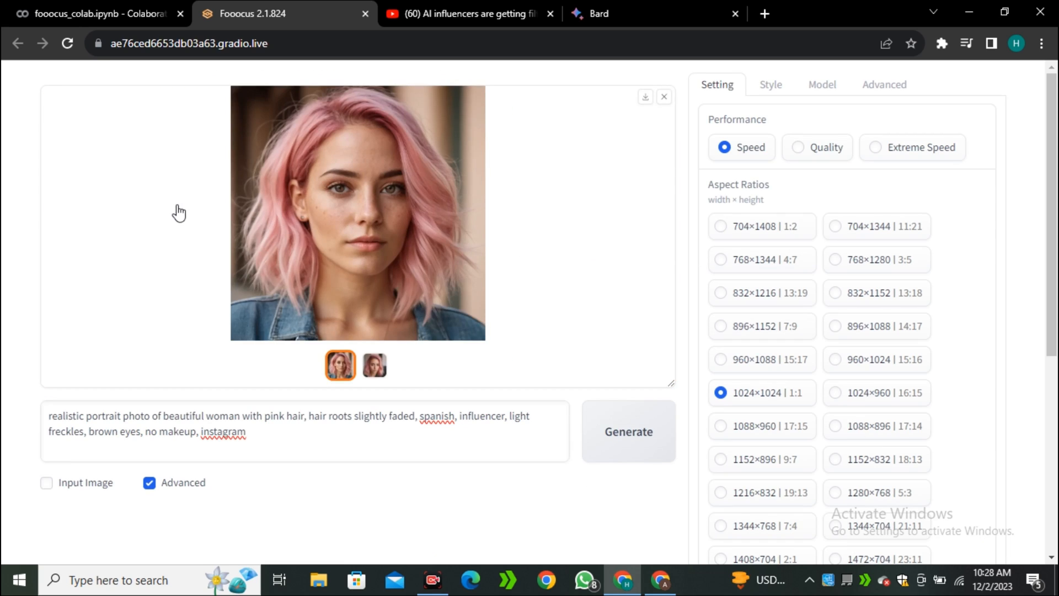
# - View both generated pink-haired portraits full-size in the lightbox
pyautogui.click(357, 212)
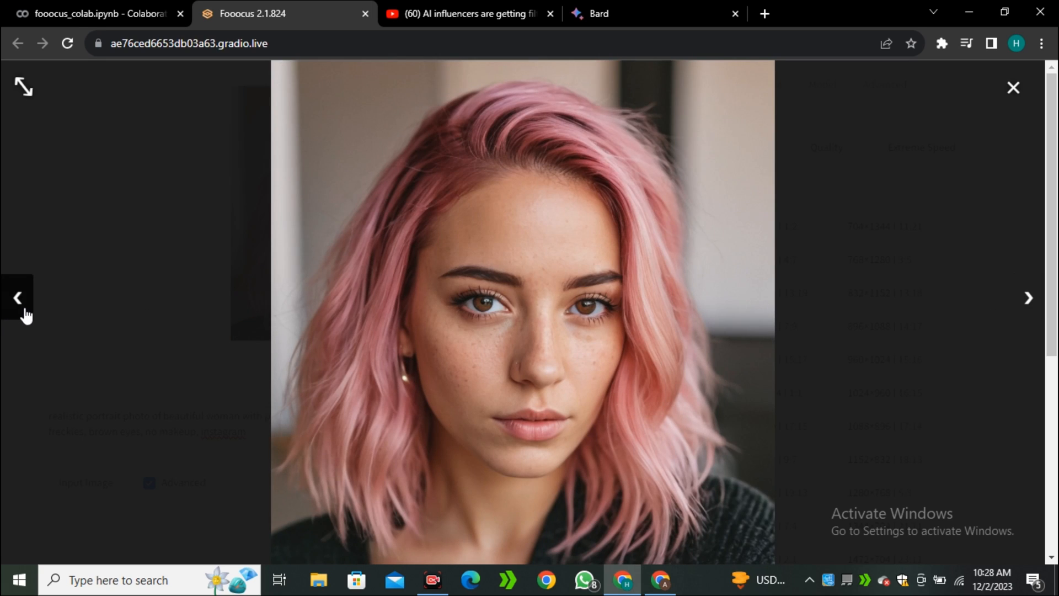
pyautogui.click(19, 297)
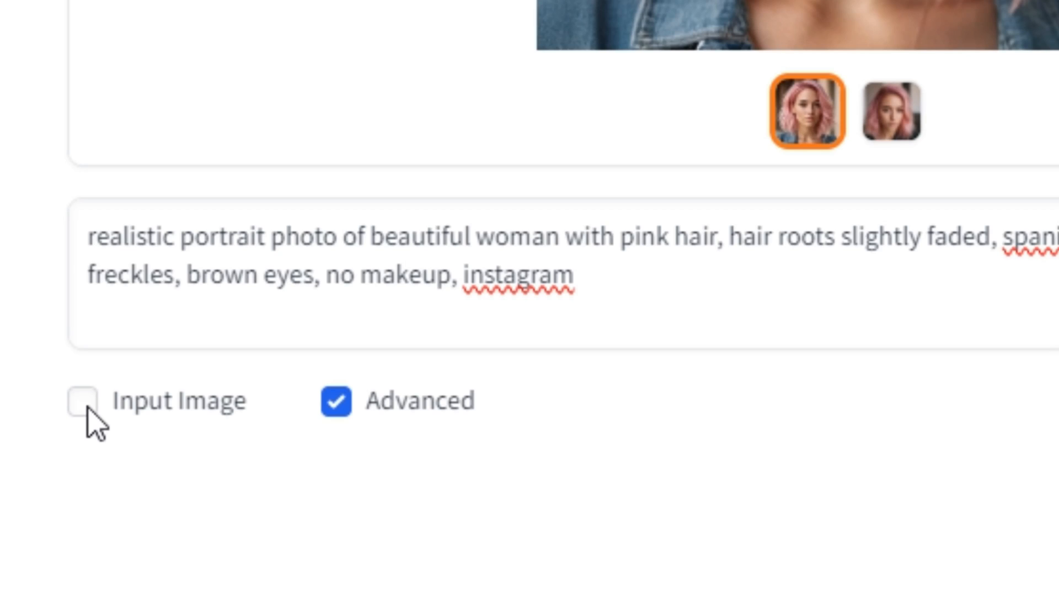
# - Tick Input Image and switch to the Image Prompt section
pyautogui.click(83, 399)
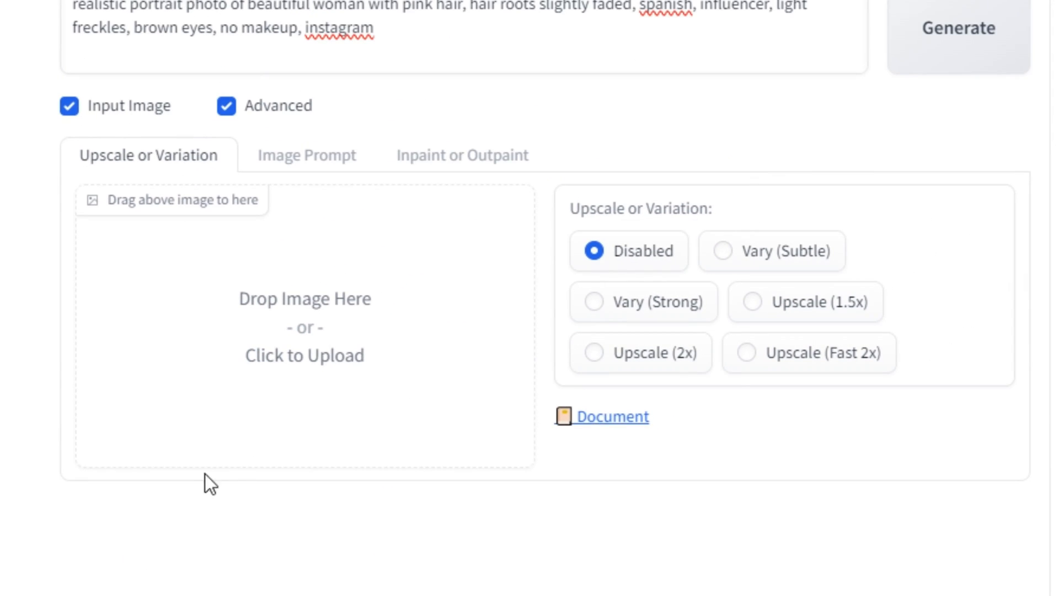
pyautogui.moveTo(143, 169)
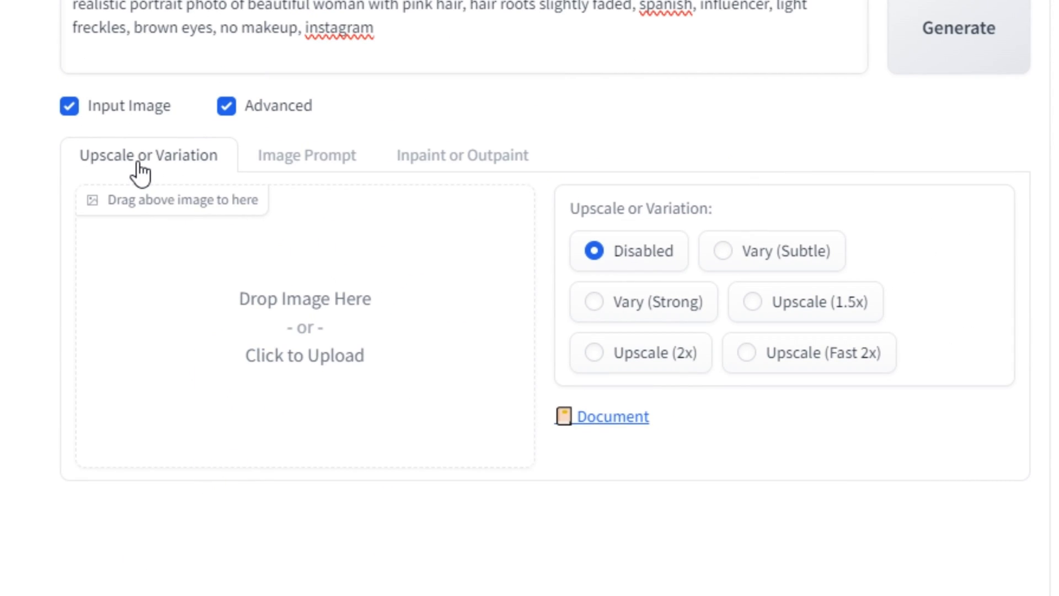
pyautogui.moveTo(455, 168)
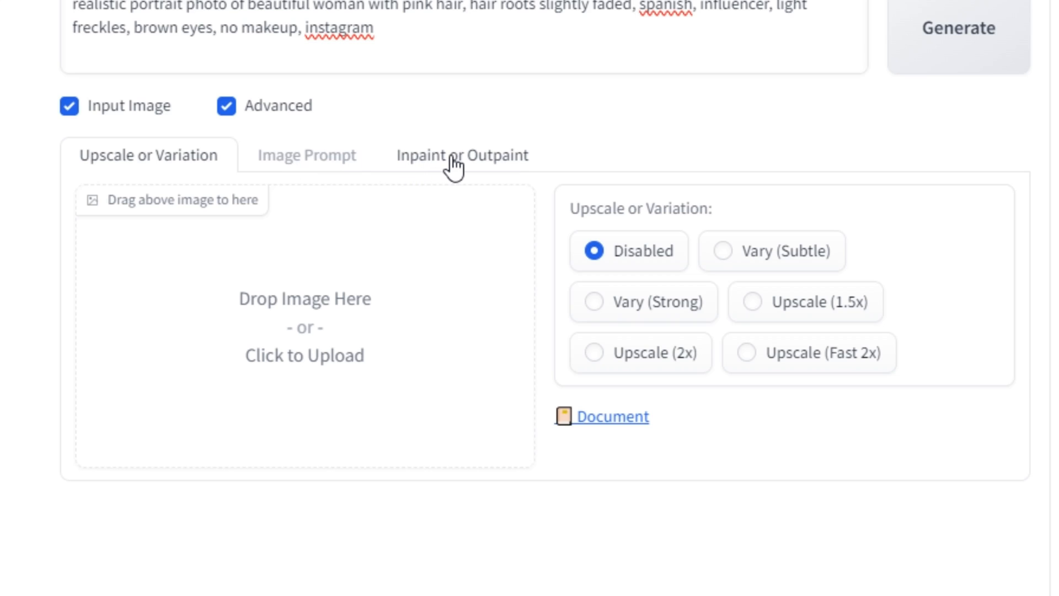
pyautogui.moveTo(464, 185)
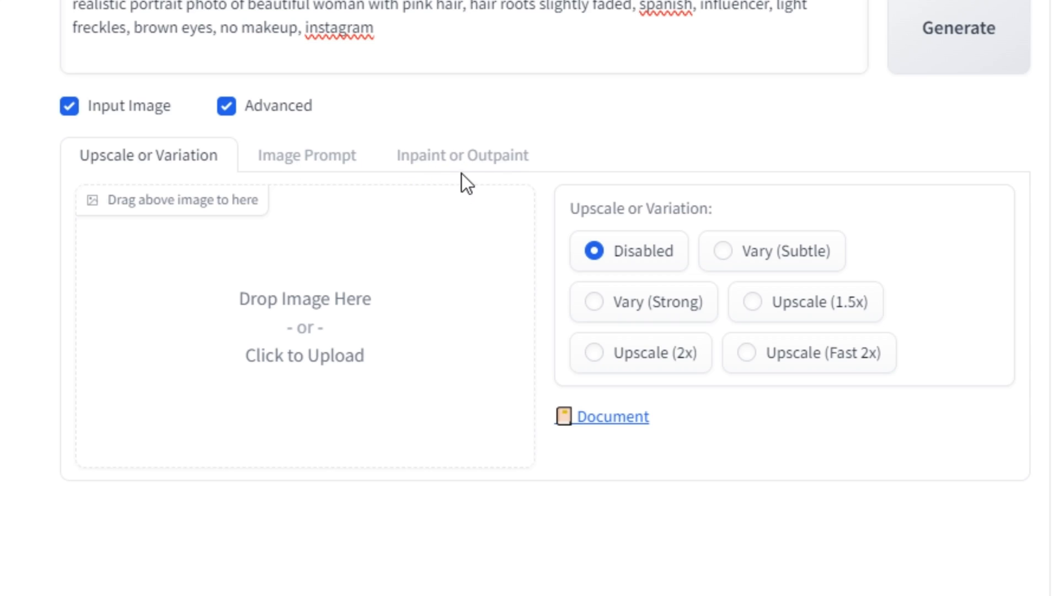
pyautogui.click(306, 154)
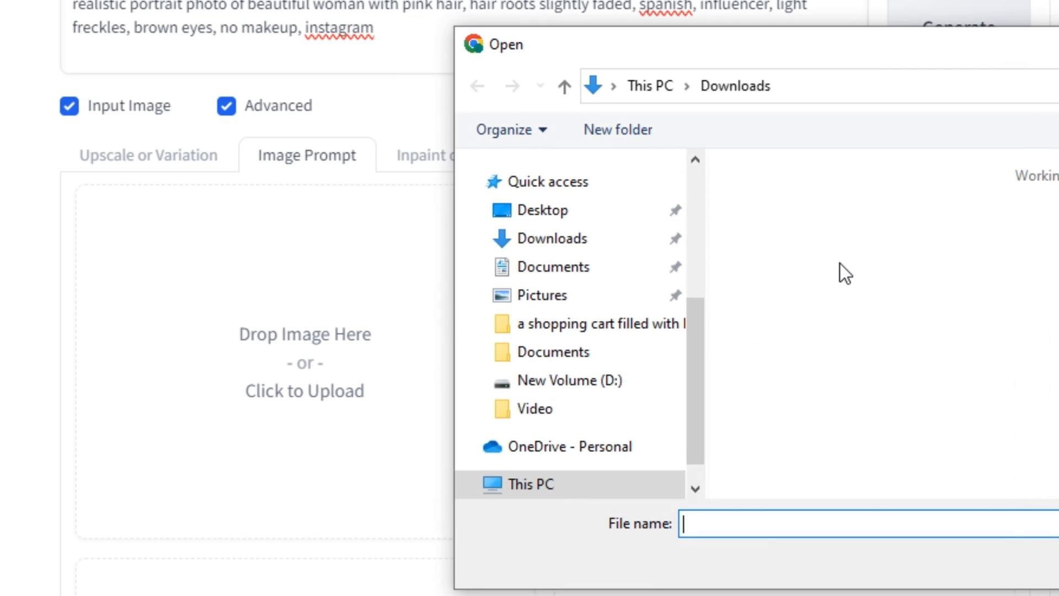
# - Load the saved pink-haired portrait as image prompt with Stop At 0.5, Weight 0.6, ImagePrompt mode
pyautogui.click(780, 238)
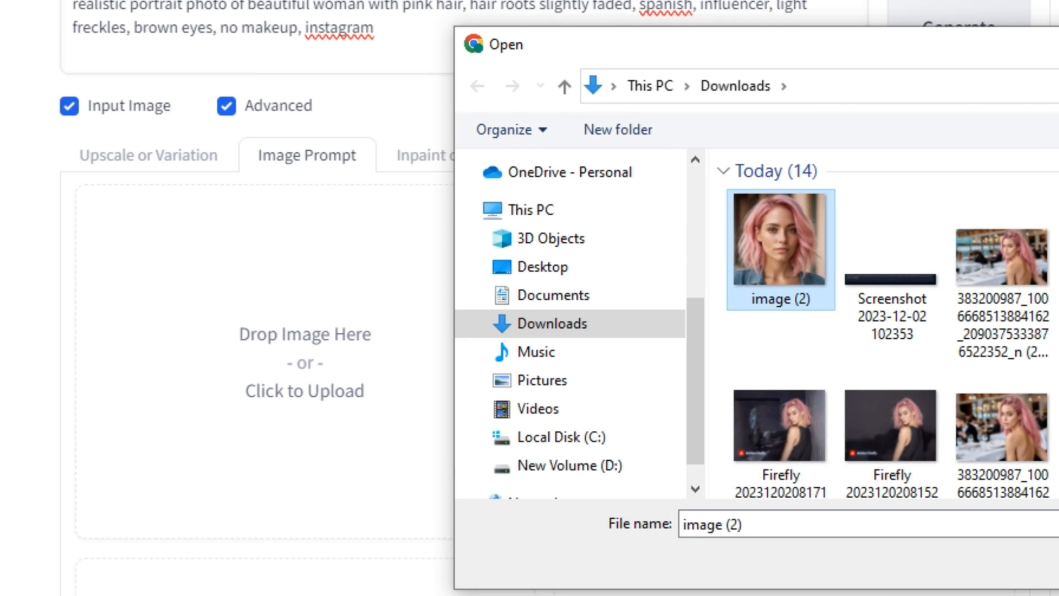
pyautogui.doubleClick(780, 238)
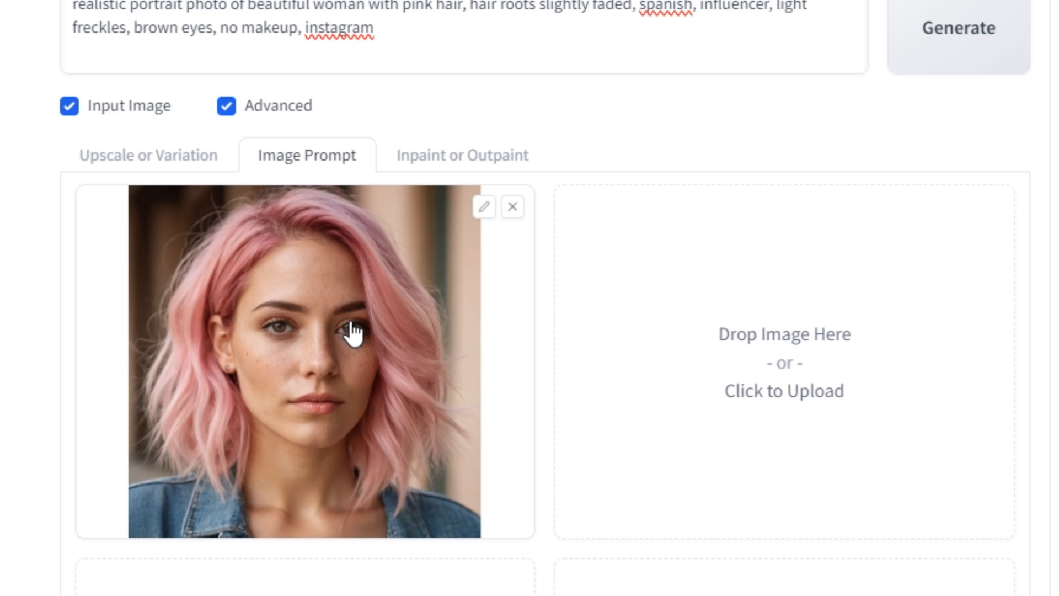
pyautogui.scroll(-3)
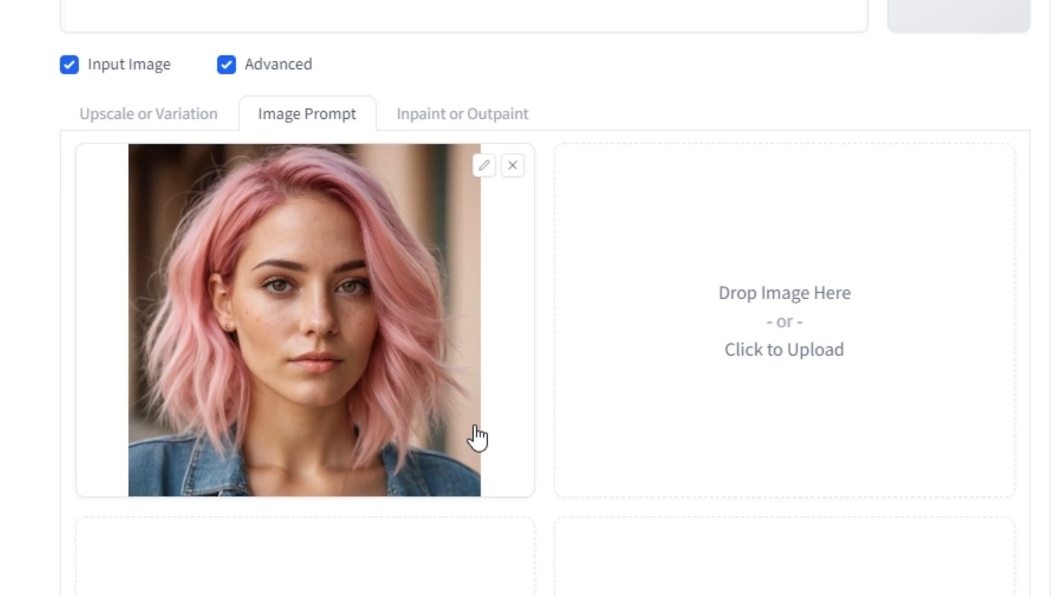
pyautogui.scroll(-3)
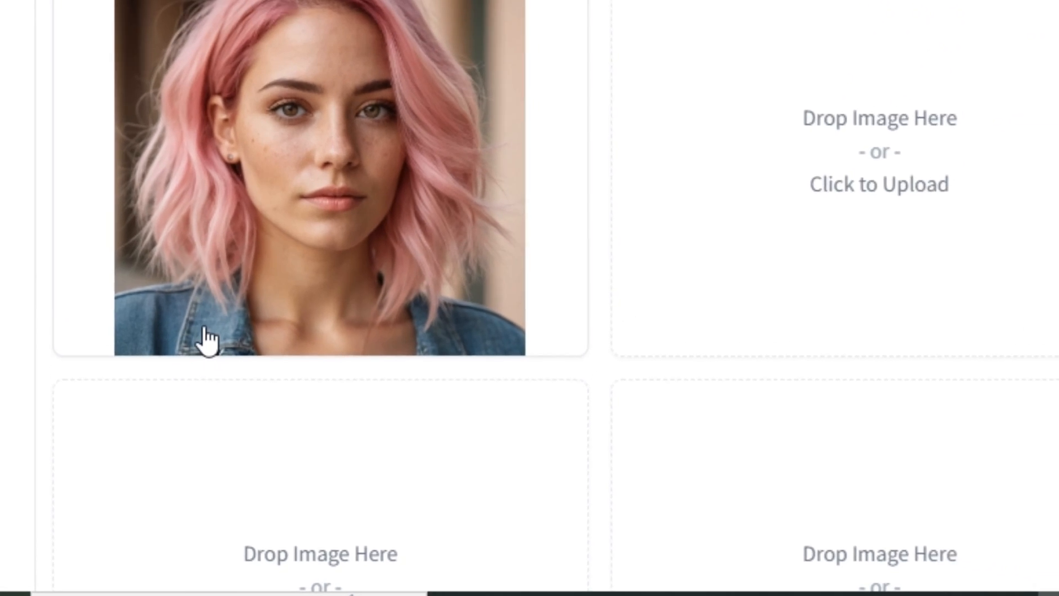
pyautogui.scroll(-3)
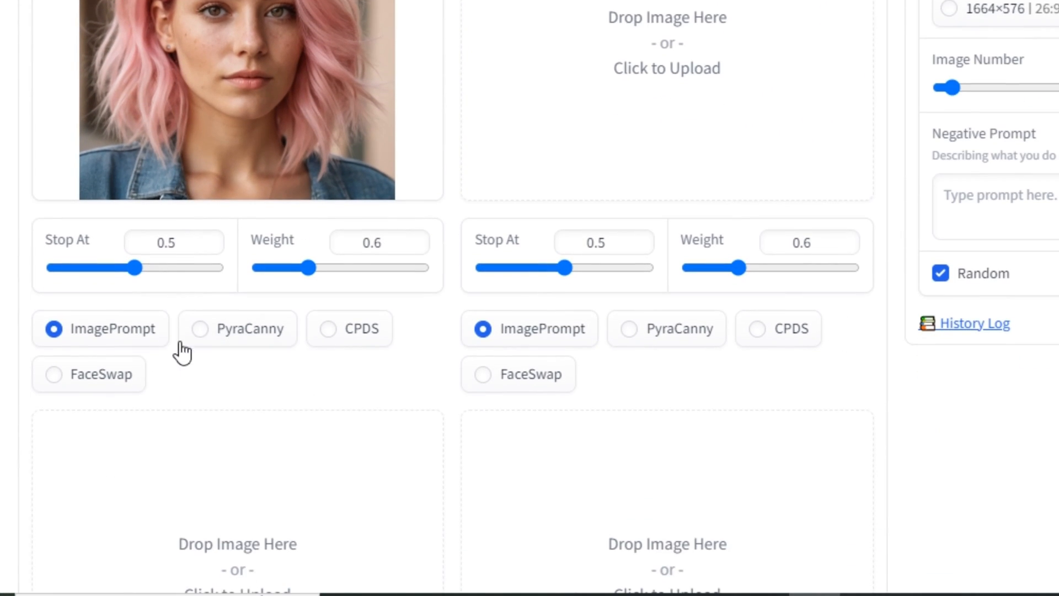
pyautogui.moveTo(55, 382)
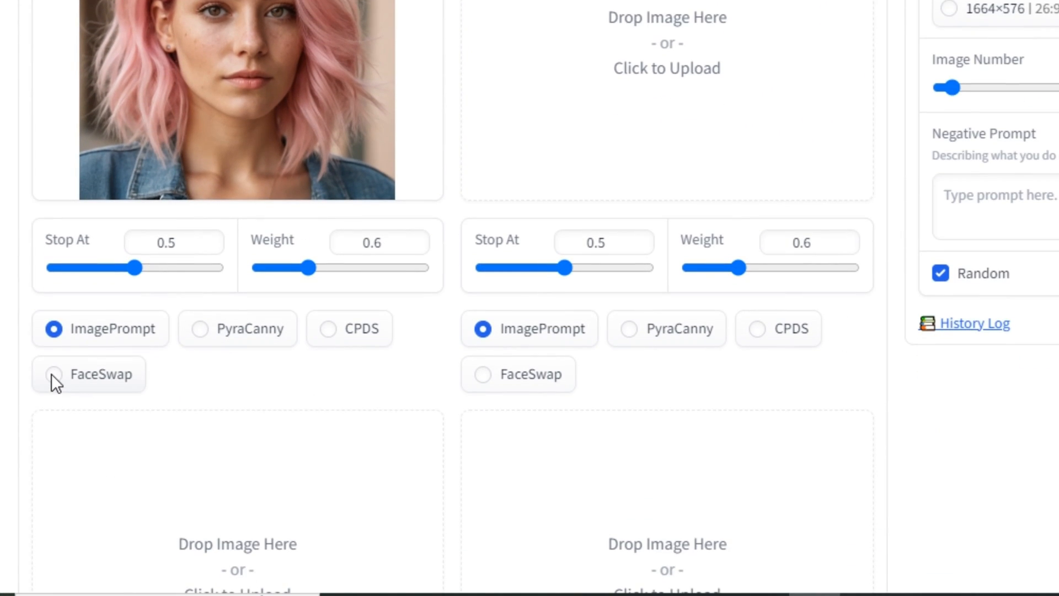
pyautogui.click(54, 374)
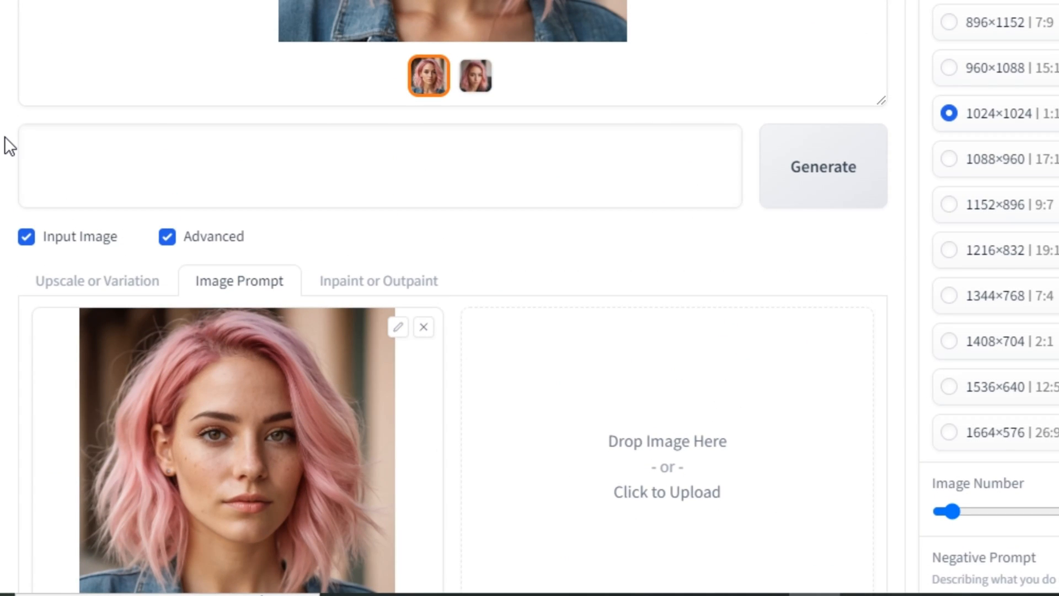
# - Generate 'woman wearing party dress' from the image prompt and view both results full-size
pyautogui.write('woman wea')
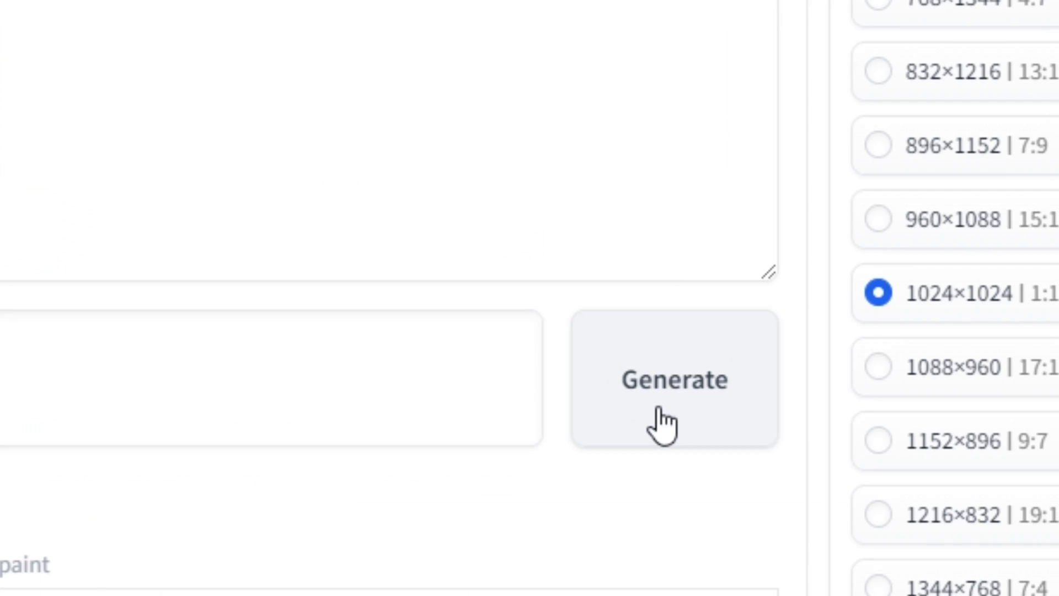
pyautogui.click(673, 378)
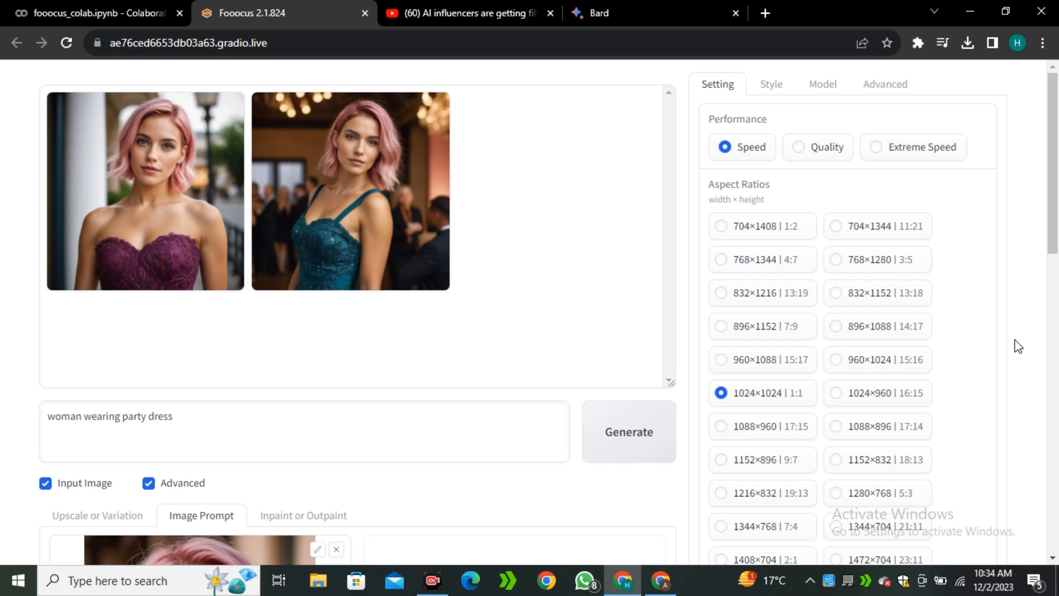
pyautogui.click(144, 191)
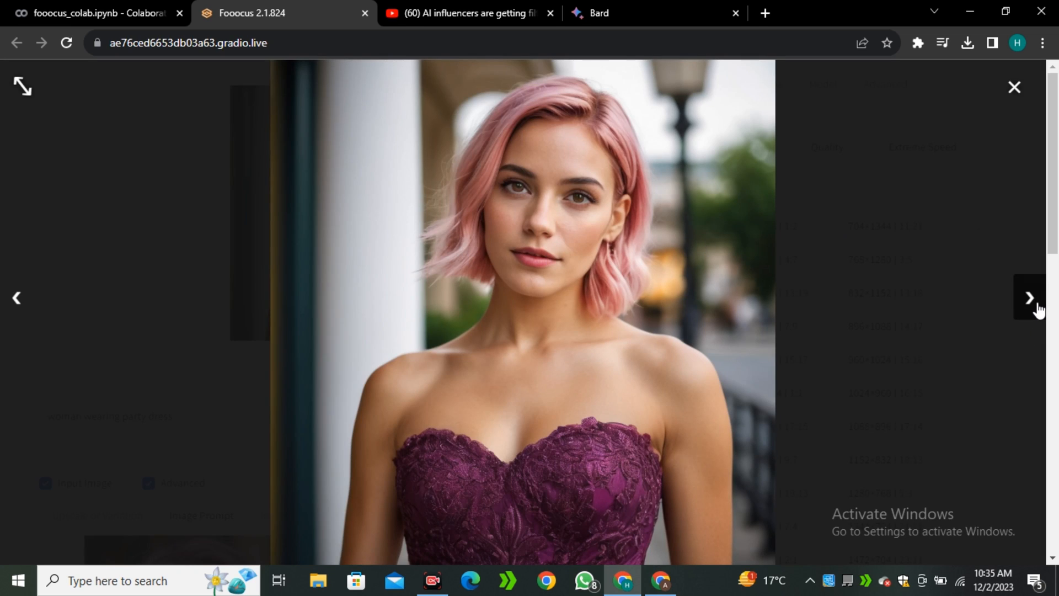
pyautogui.click(1030, 298)
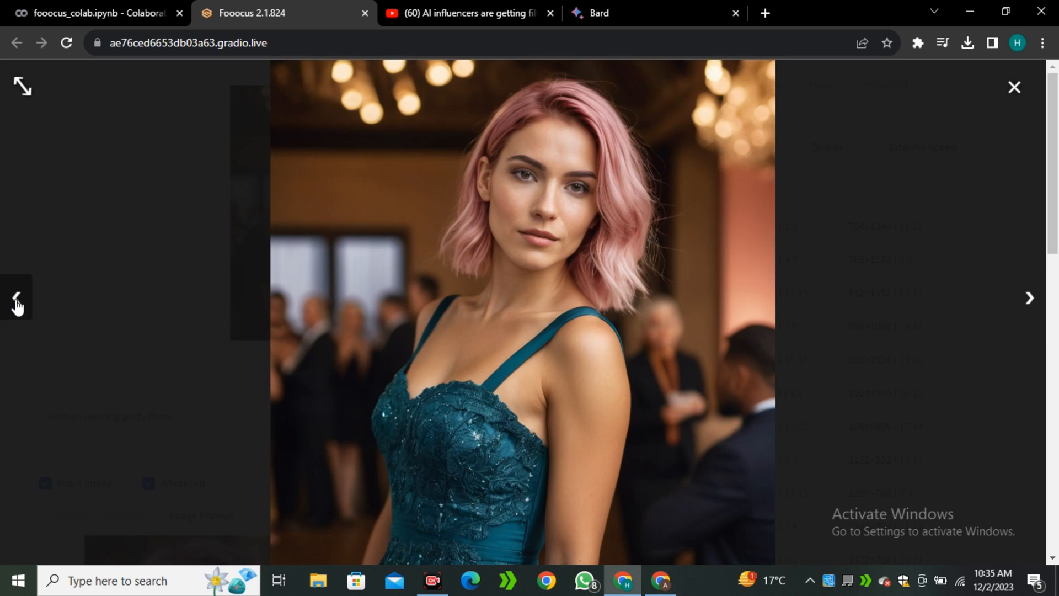
pyautogui.click(16, 298)
pyautogui.write('a woman wear')
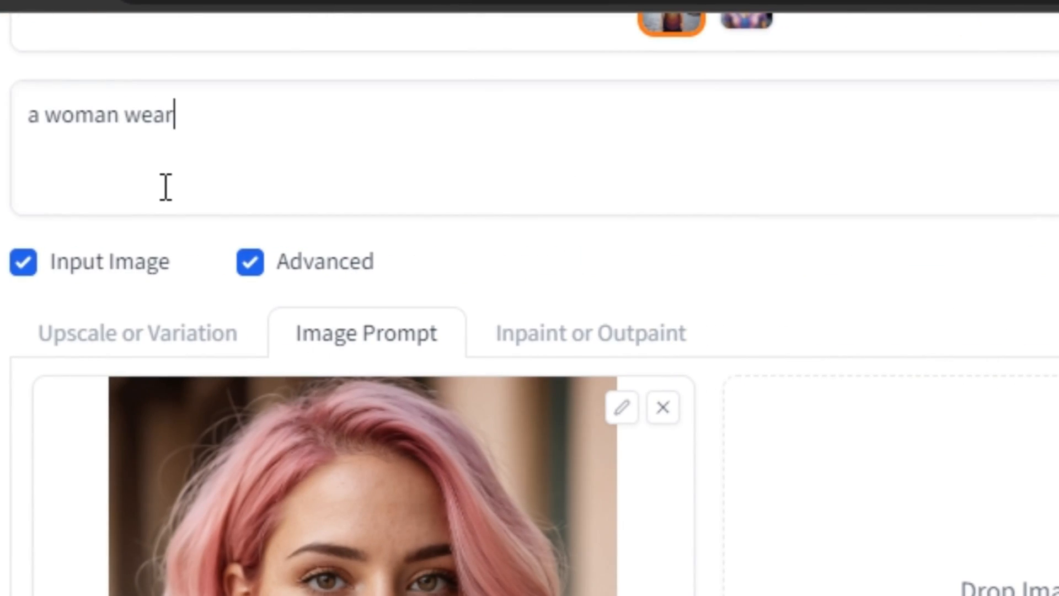
# - Generate 'a woman wearing white t shirt on a beach' and browse both results
pyautogui.write('ing white t shirt on a beach')
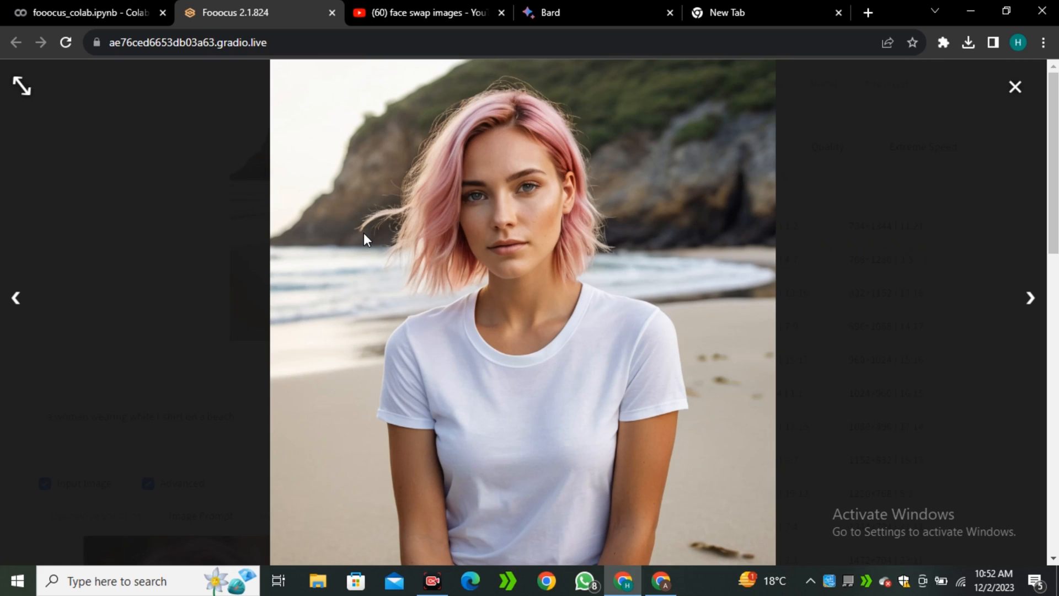
pyautogui.moveTo(477, 250)
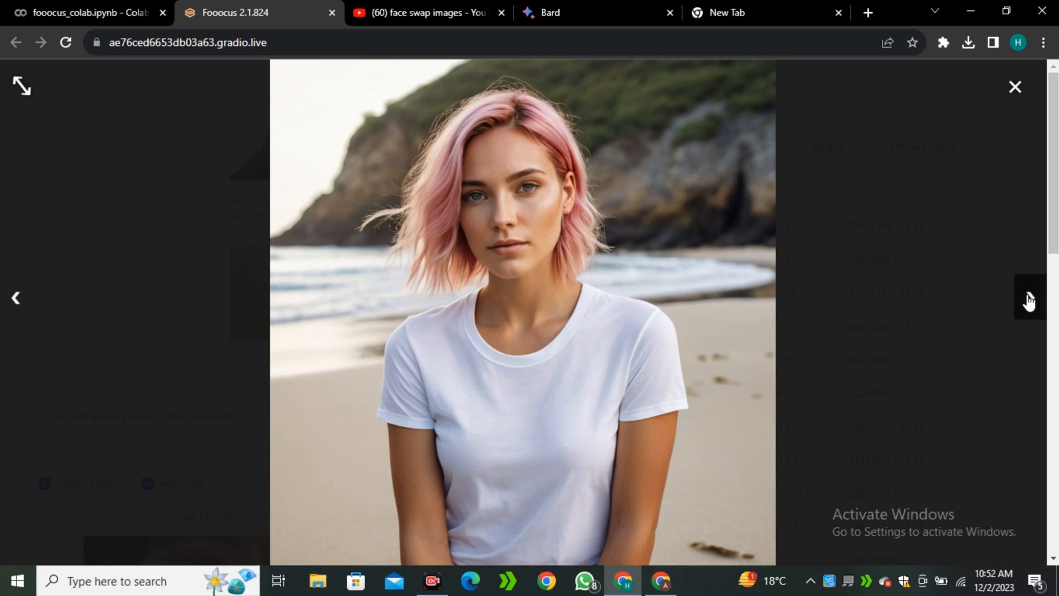
pyautogui.click(1029, 298)
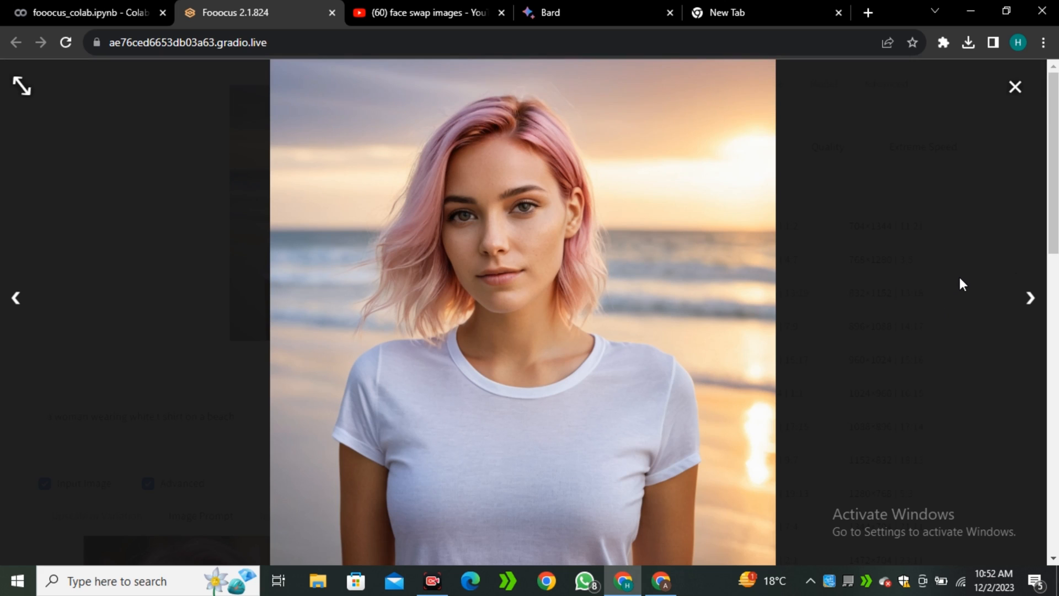
pyautogui.click(1016, 88)
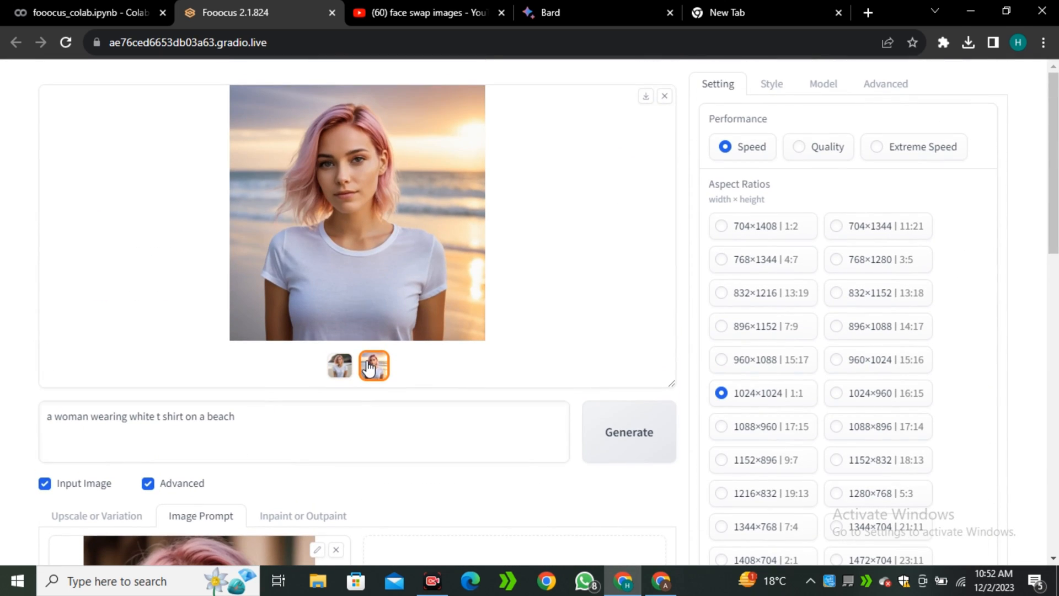
# - Reopen the party dress results full-size to compare with the beach images
pyautogui.click(356, 212)
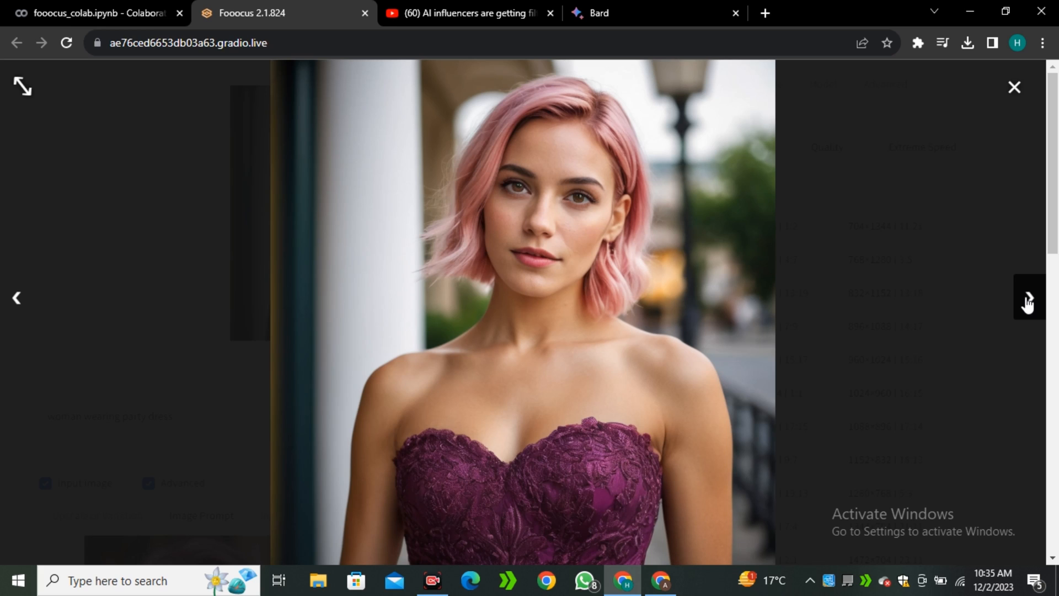
pyautogui.click(1028, 298)
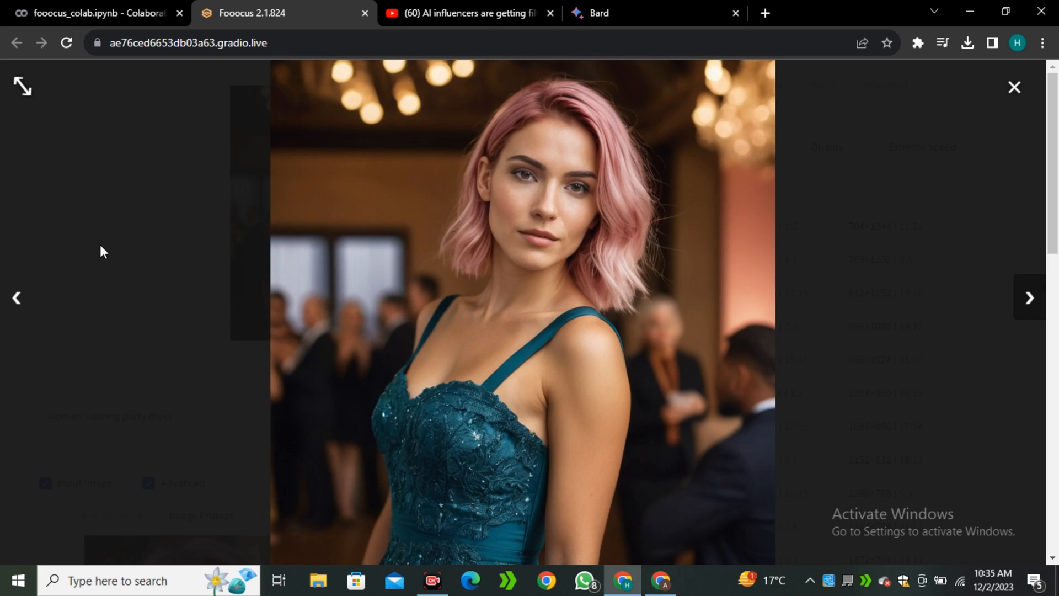
pyautogui.moveTo(60, 264)
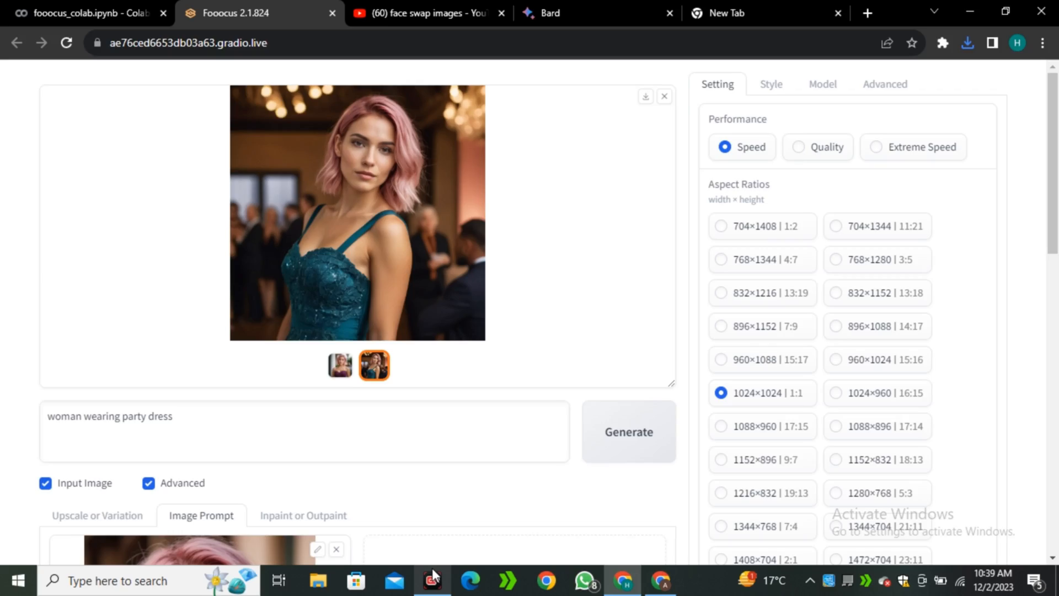
# - Search YouTube for 'face swap images' and scroll through the tutorial results
pyautogui.click(424, 13)
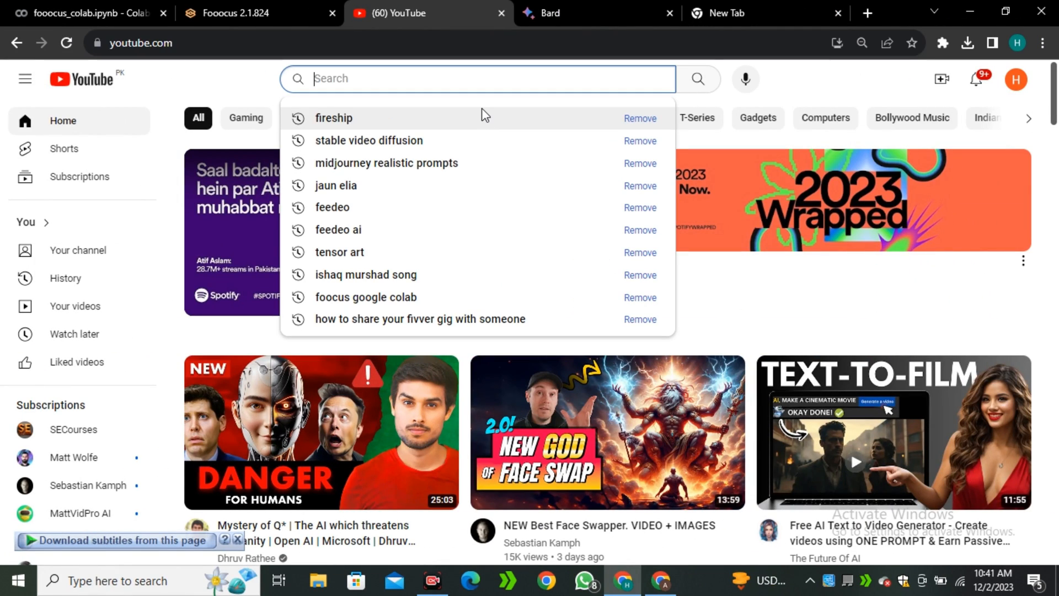
pyautogui.write('face swap images')
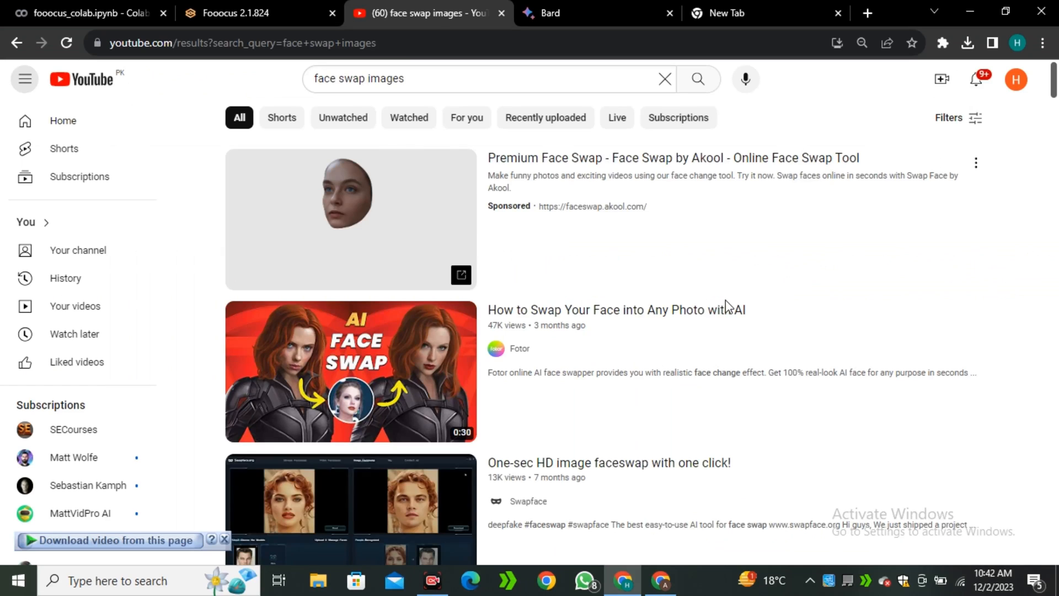
pyautogui.scroll(-3)
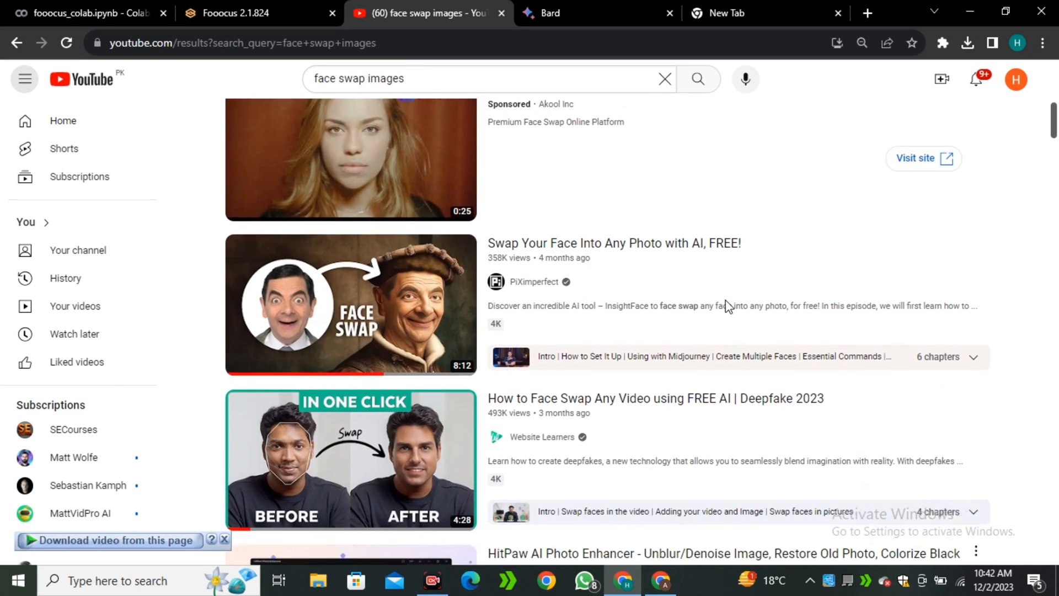
pyautogui.click(243, 13)
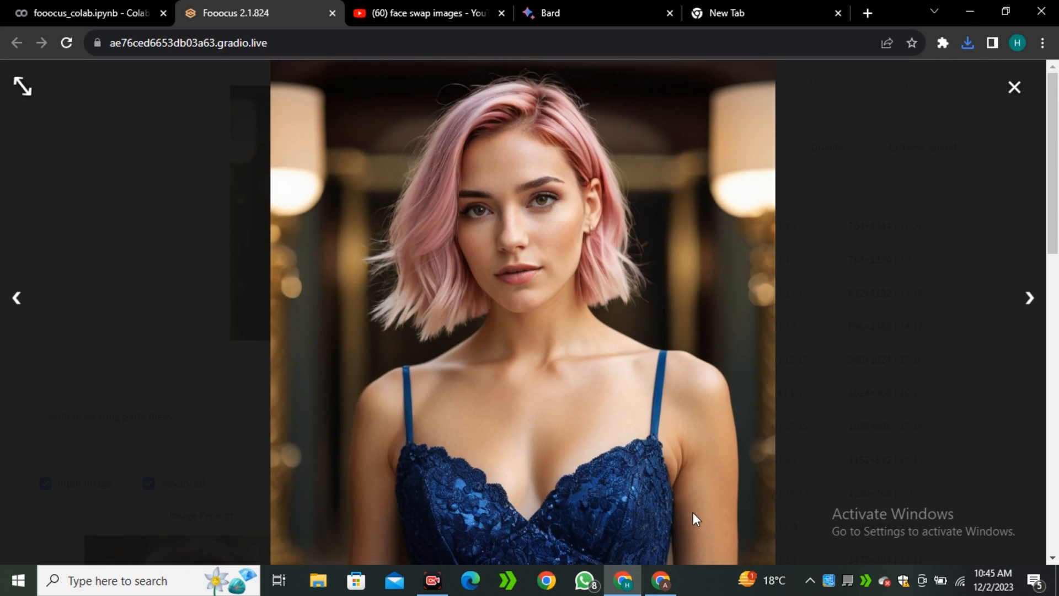
# - Revise the prompt to a pink-haired woman in a t-shirt dress and generate
pyautogui.click(1014, 87)
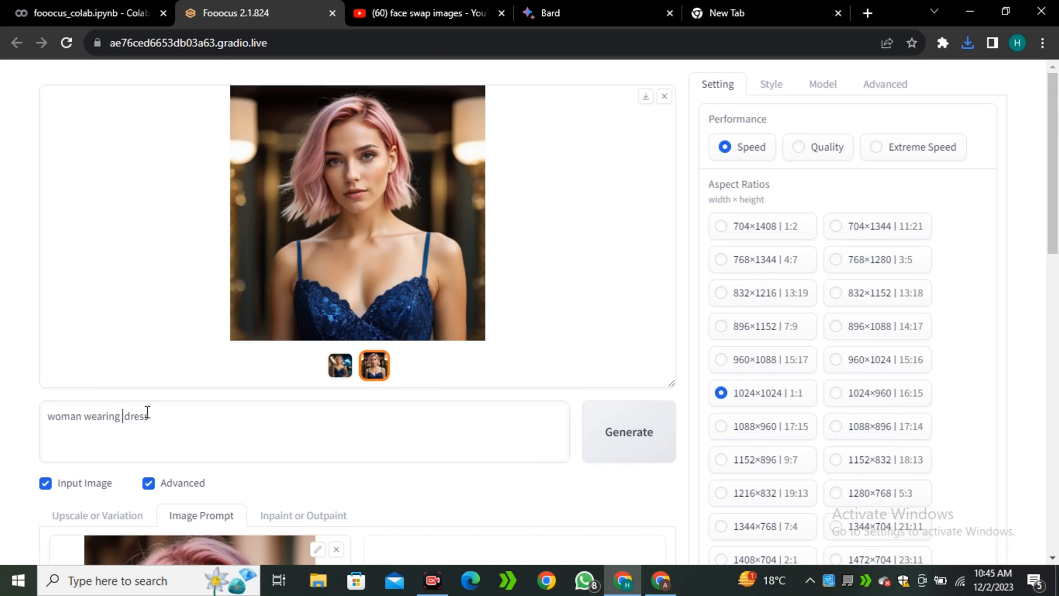
pyautogui.click(628, 432)
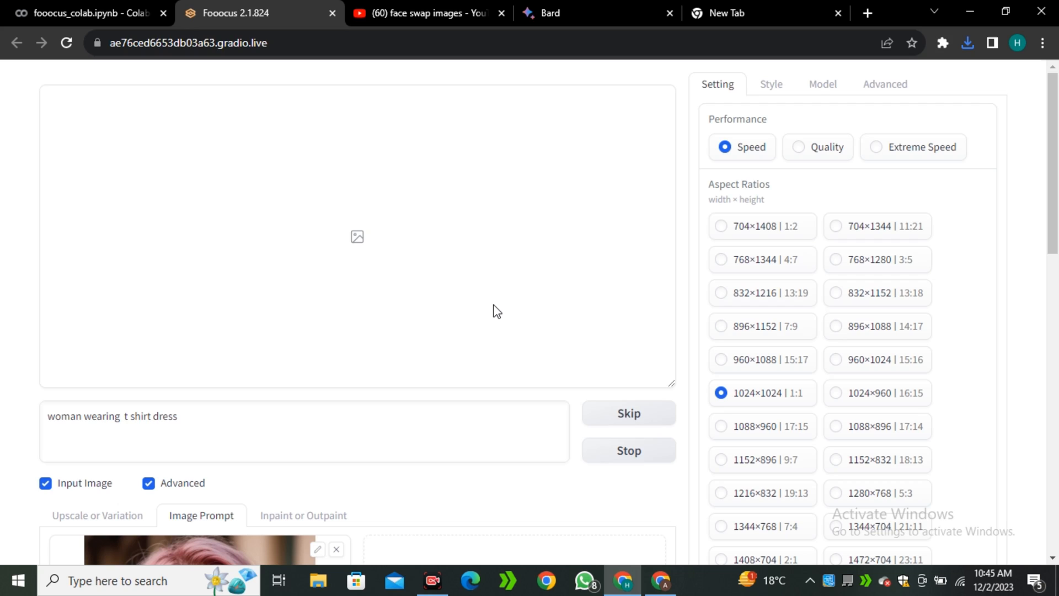